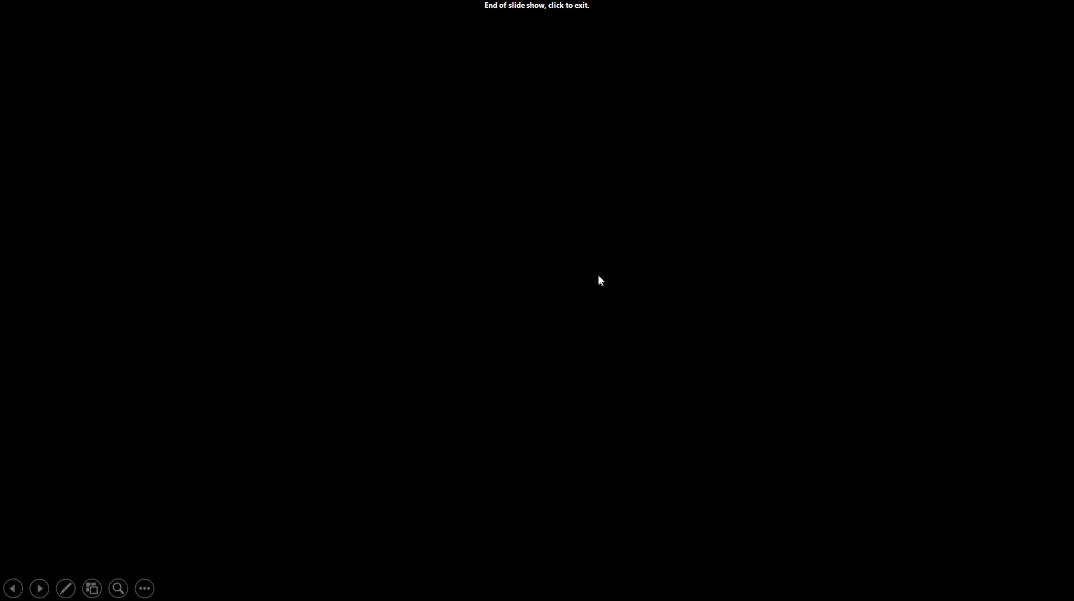
Step: End the PowerPoint slide show and return to the Adobe XD Axure Plugin title slide
click(599, 280)
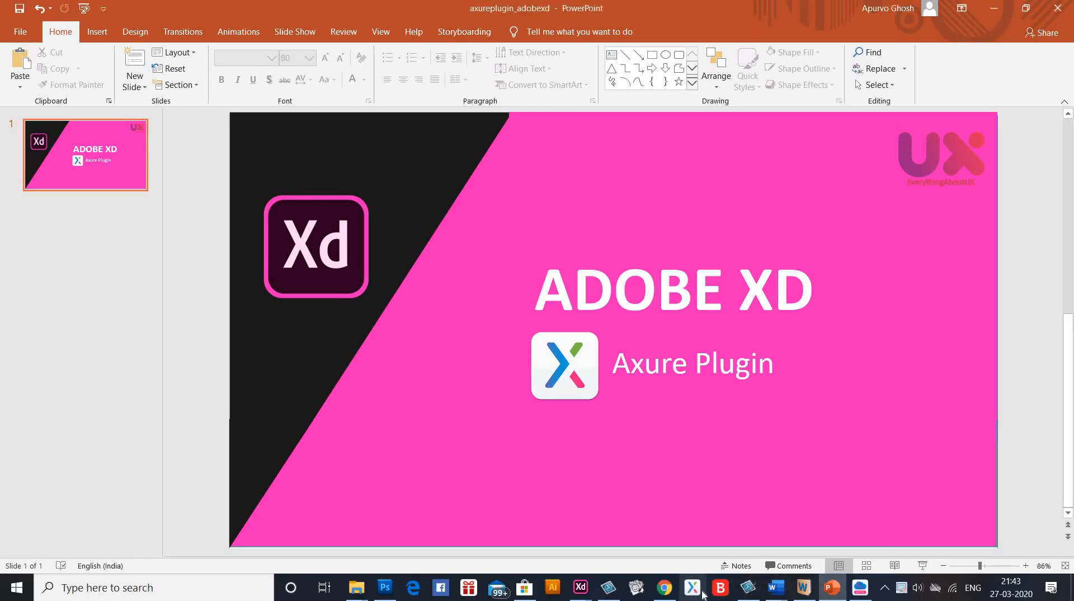
mouse_move(773, 587)
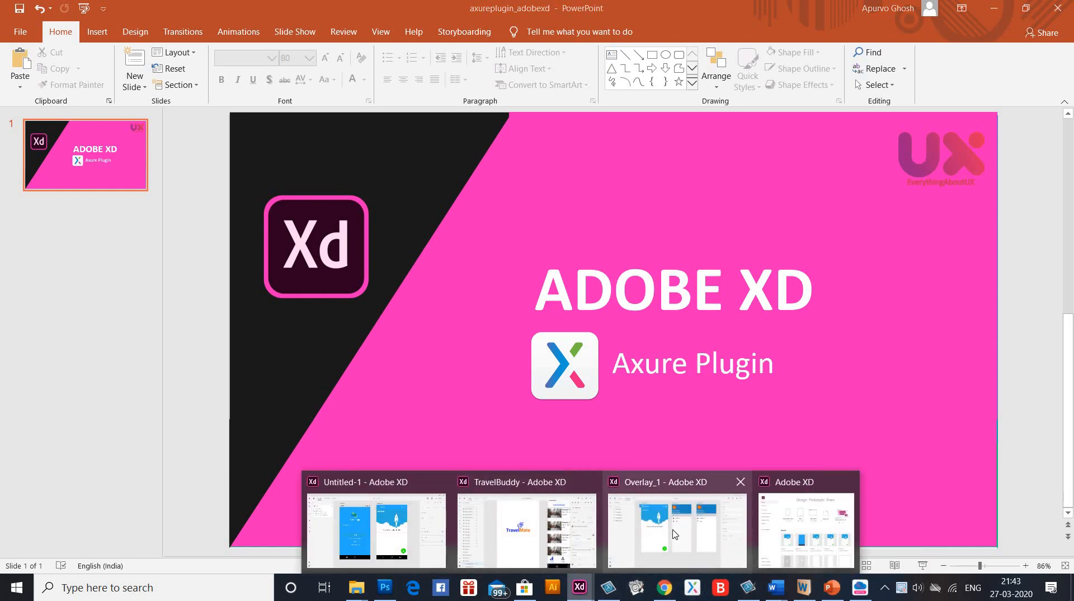
Step: Switch to the Overlay_1 file, preview its hamburger-to-OverlayMenu overlay, then return to Design mode
click(675, 531)
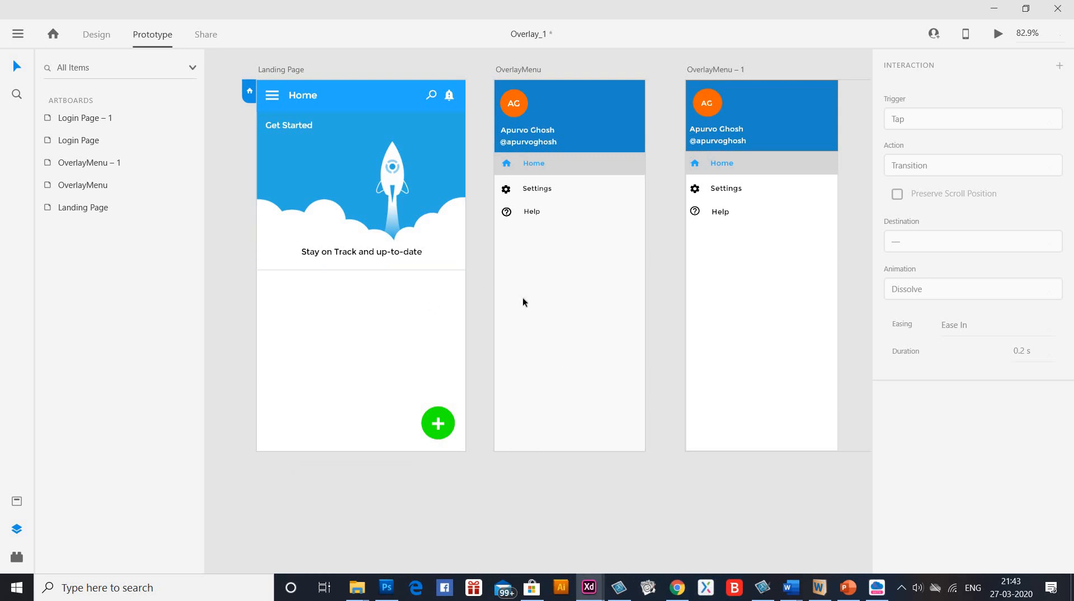
mouse_move(286, 93)
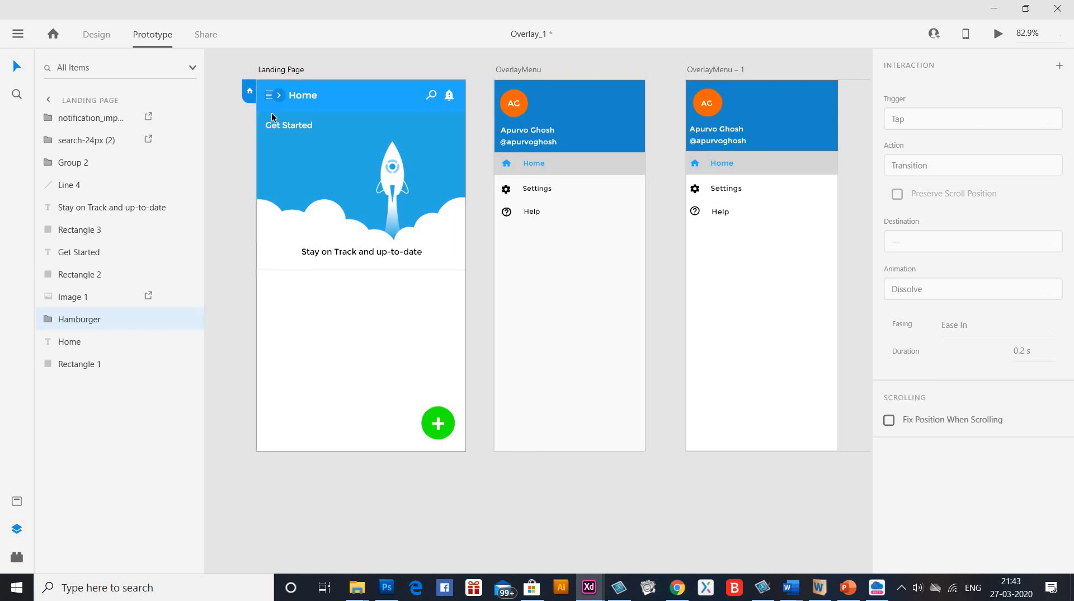
mouse_move(252, 103)
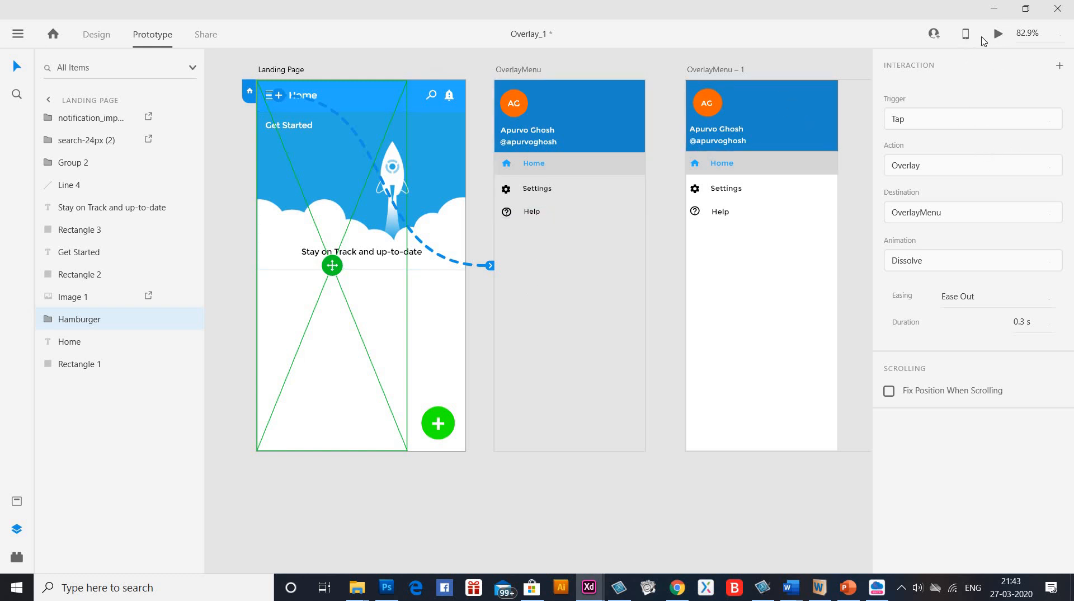
click(998, 33)
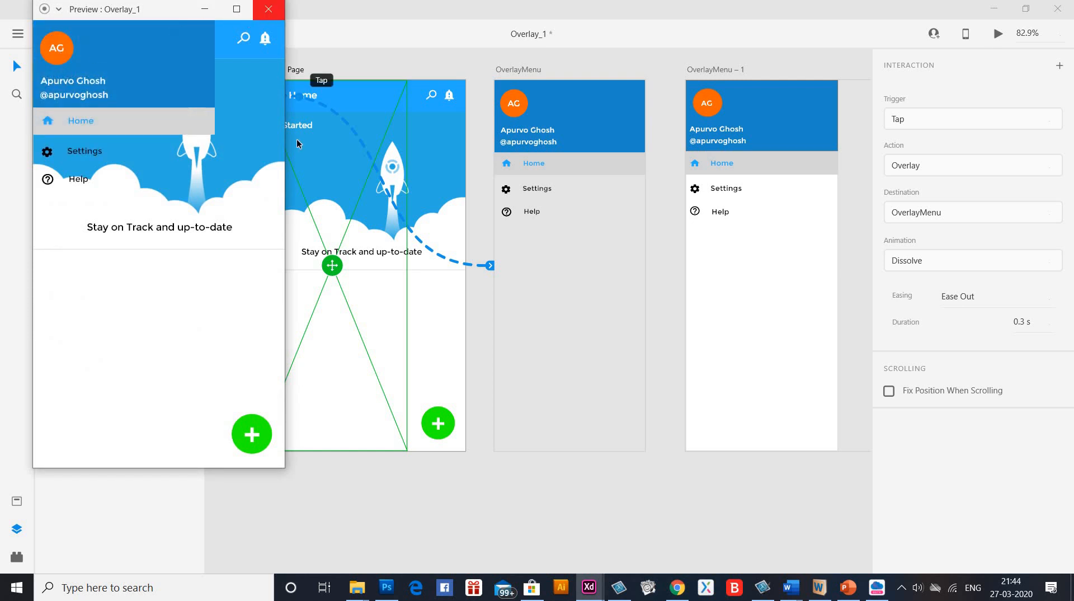
click(268, 9)
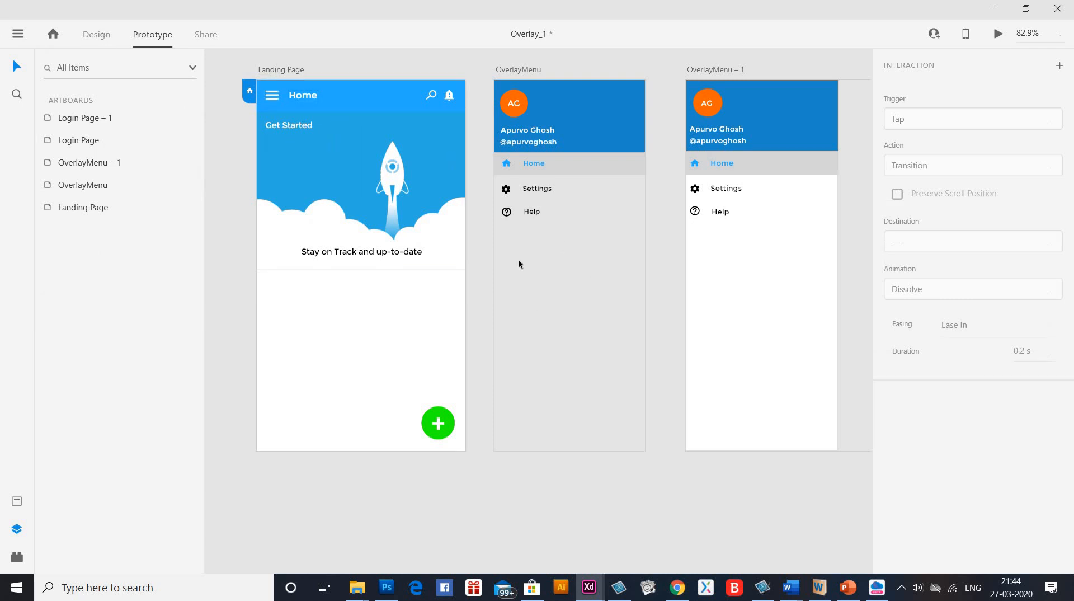
click(95, 34)
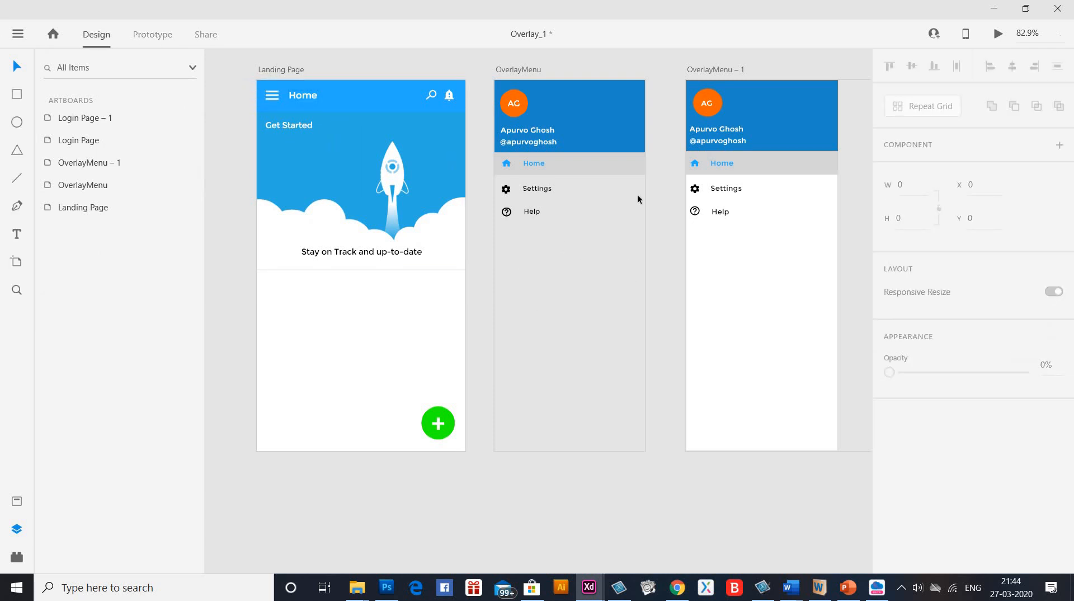
click(80, 140)
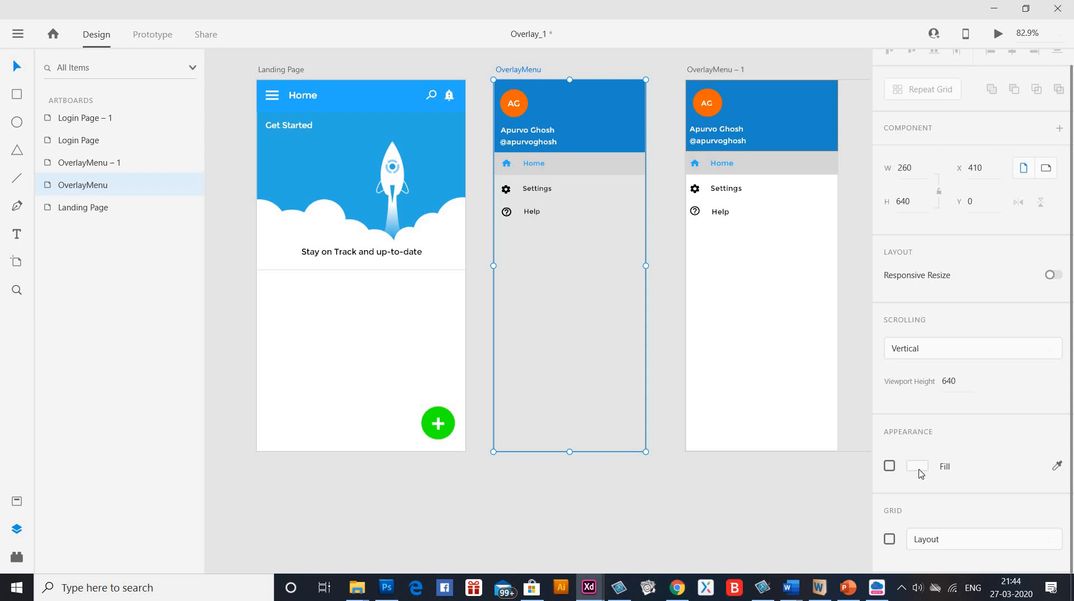
click(916, 466)
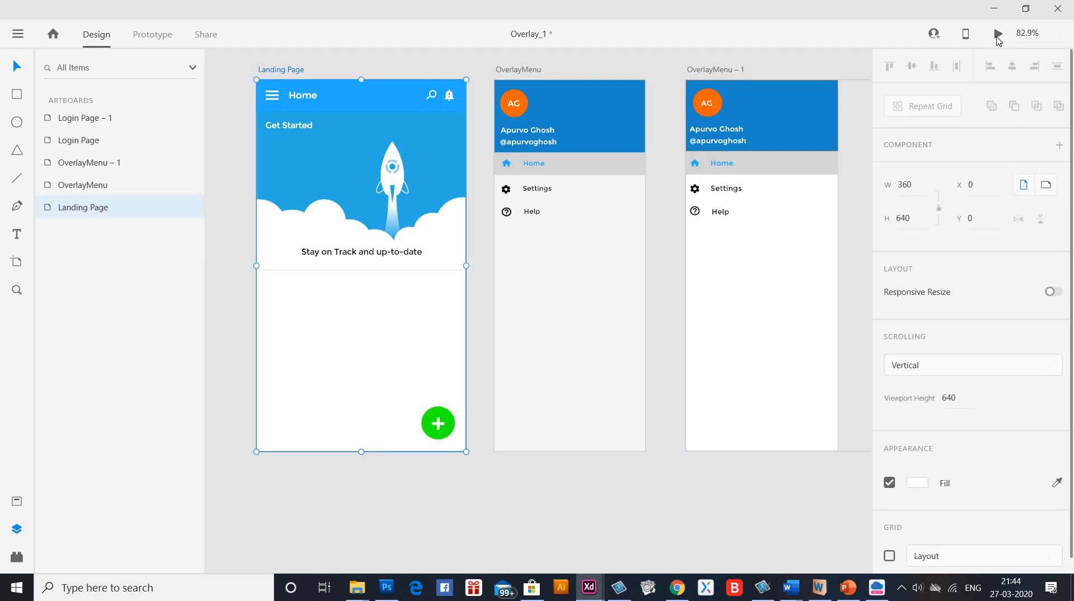
click(998, 34)
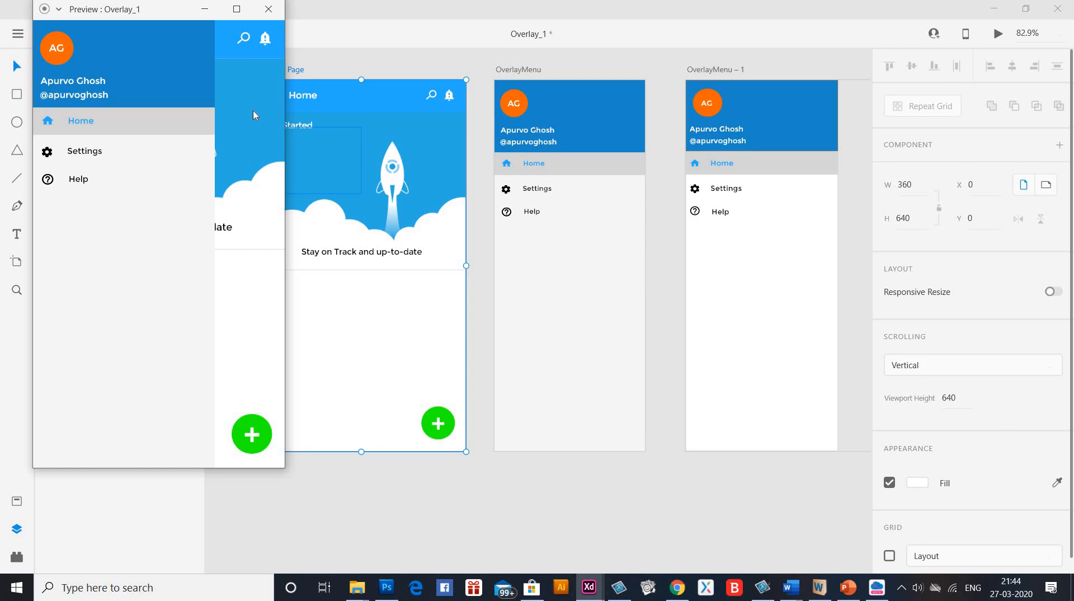
mouse_move(256, 228)
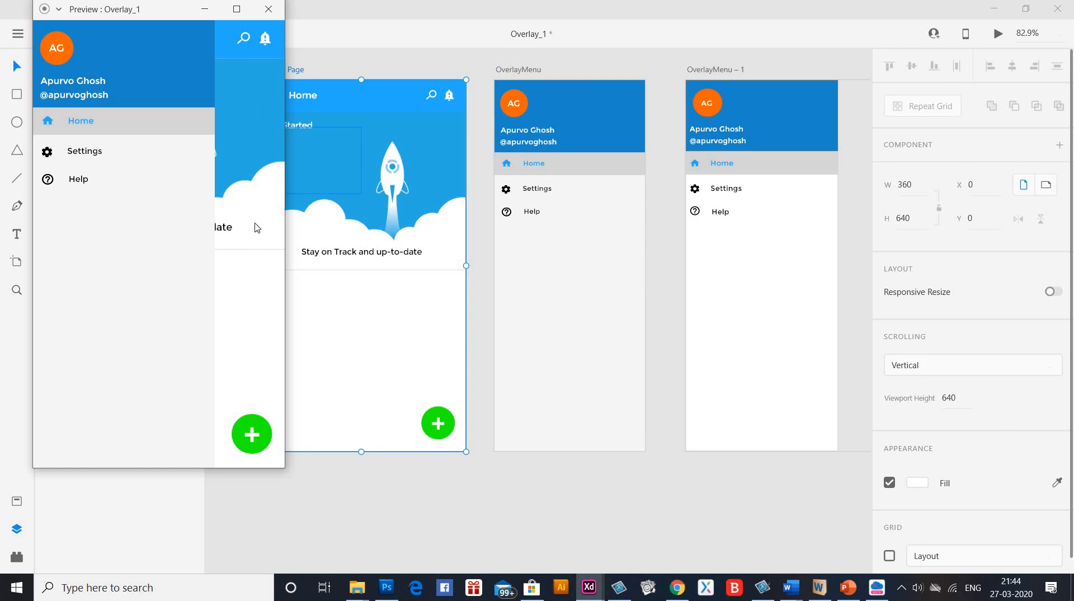
mouse_move(291, 113)
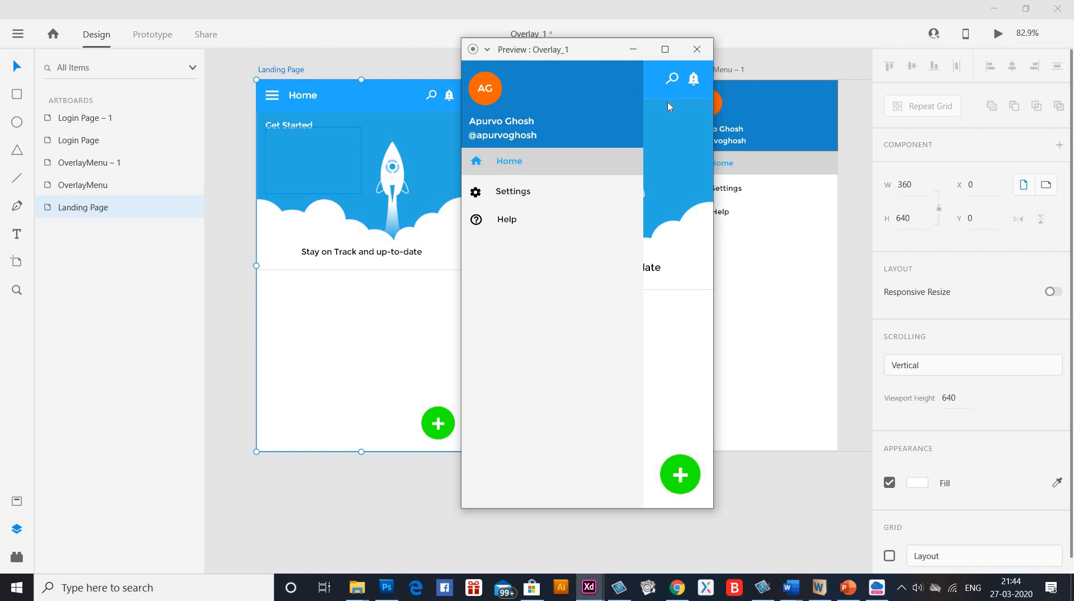
mouse_move(578, 198)
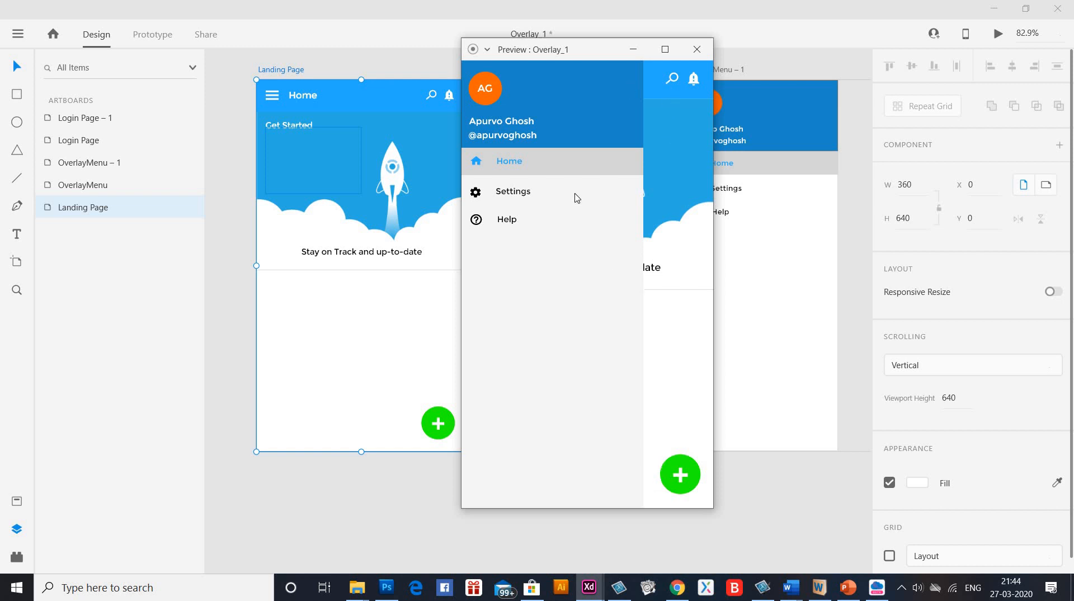
mouse_move(540, 494)
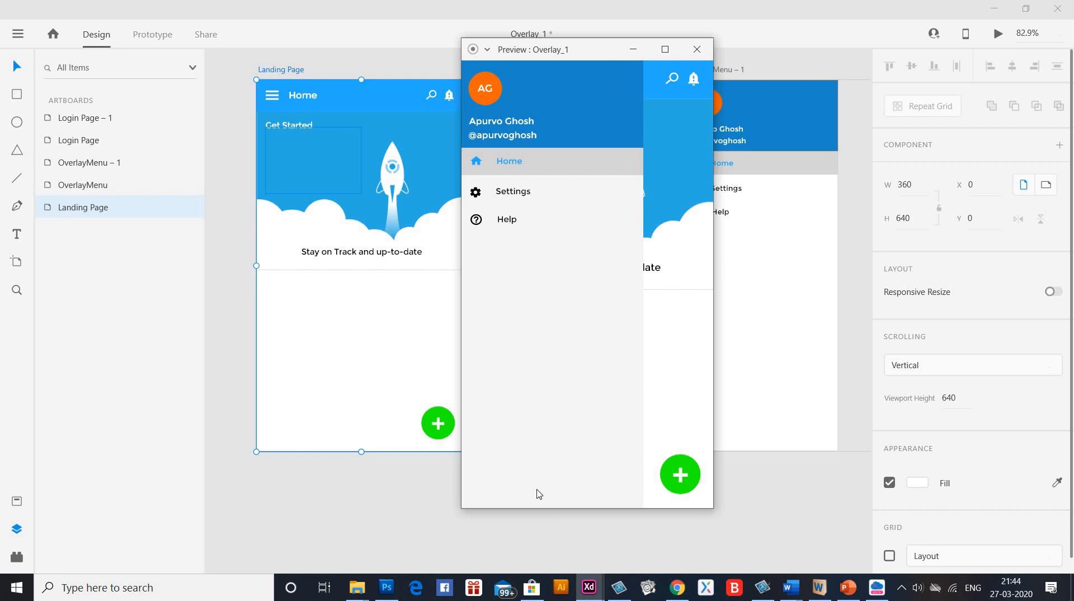
mouse_move(556, 454)
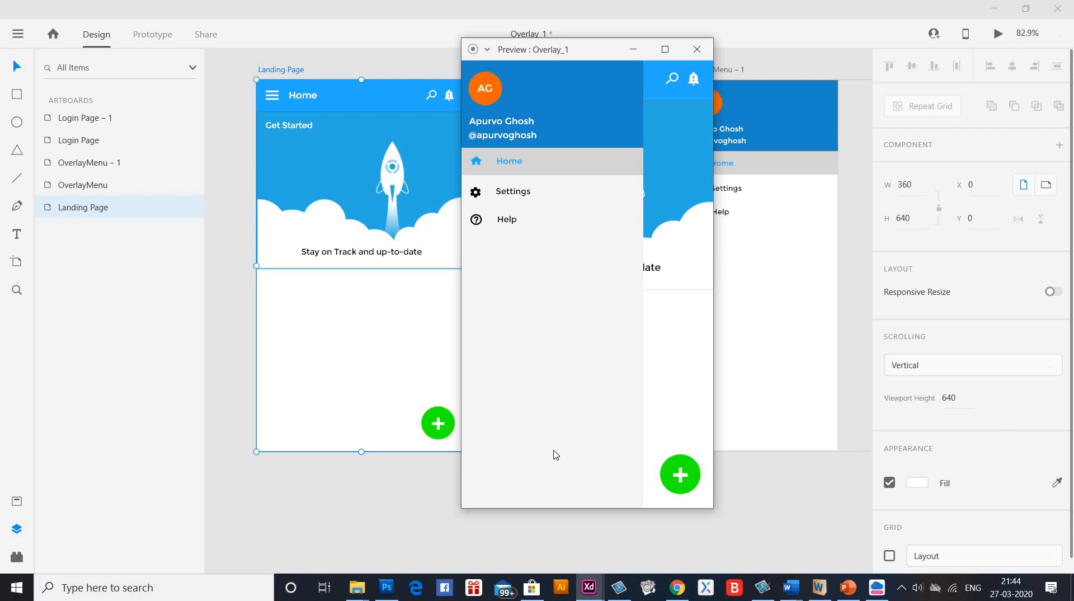
mouse_move(513, 189)
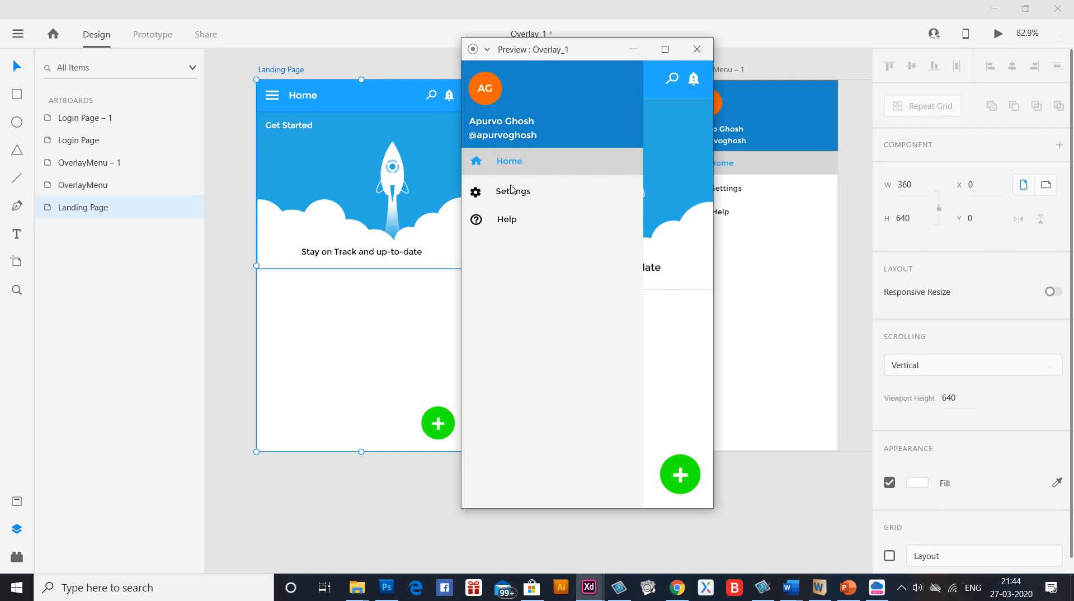
mouse_move(525, 199)
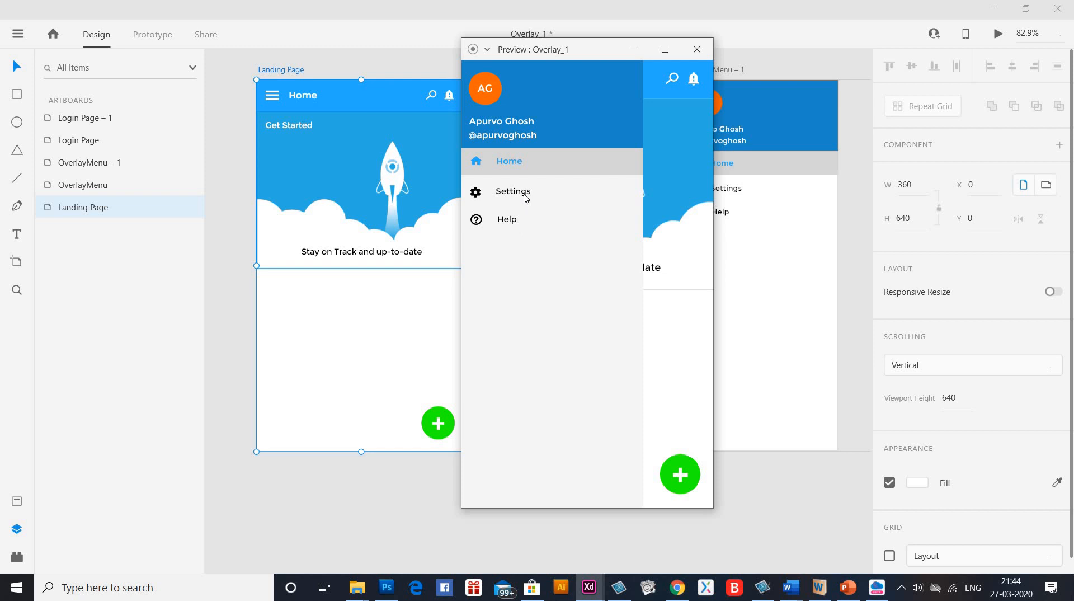
mouse_move(601, 284)
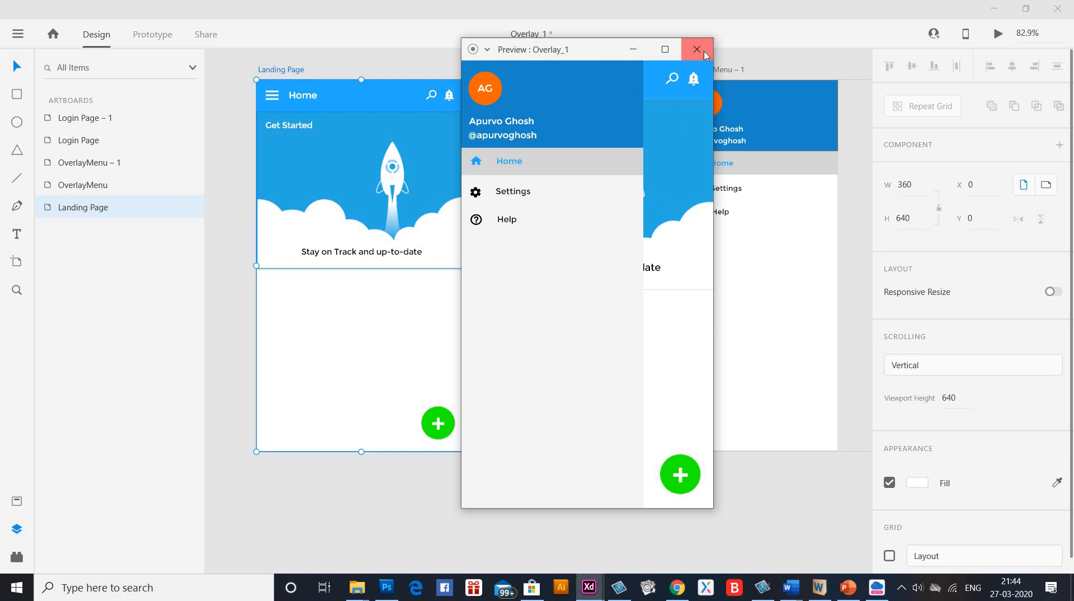
click(696, 50)
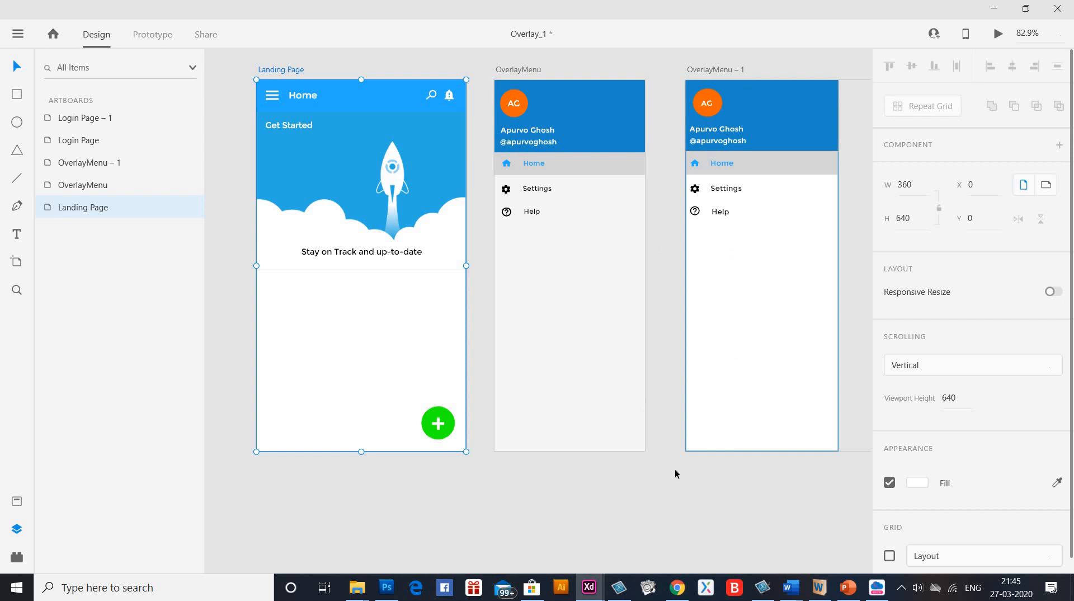
Step: Draw a rectangle covering the OverlayMenu – 1 artboard and send it behind the menu content
scroll(right, 3)
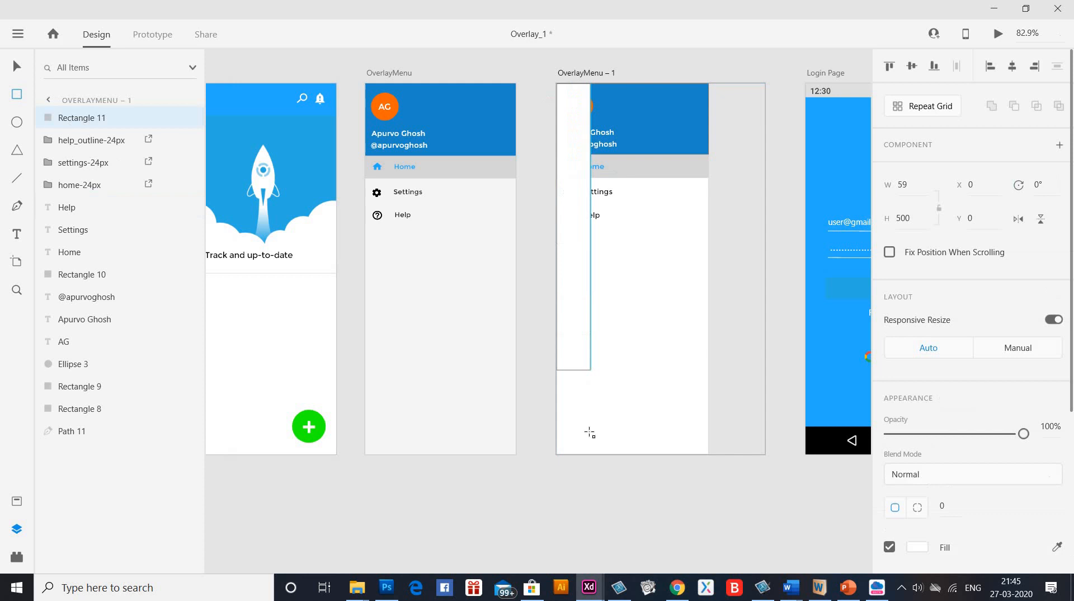
drag(590, 367, 757, 451)
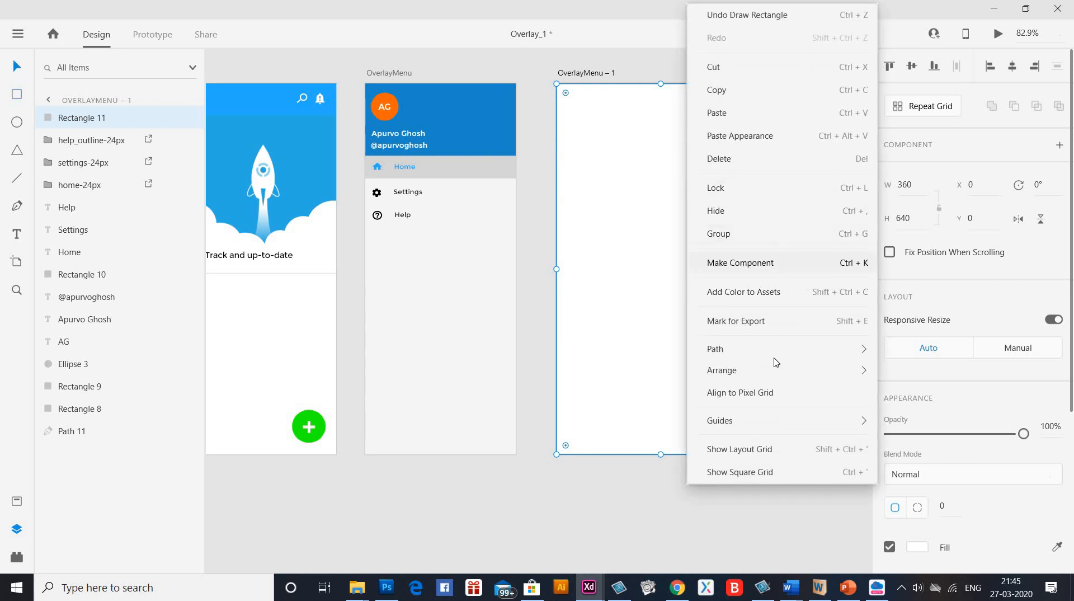
mouse_move(722, 370)
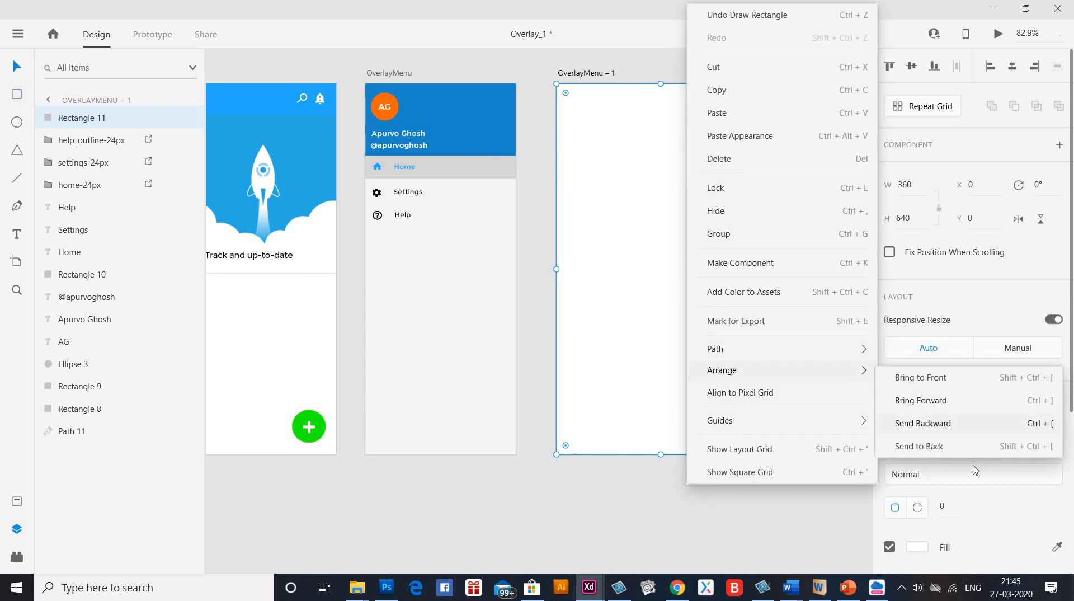
click(922, 423)
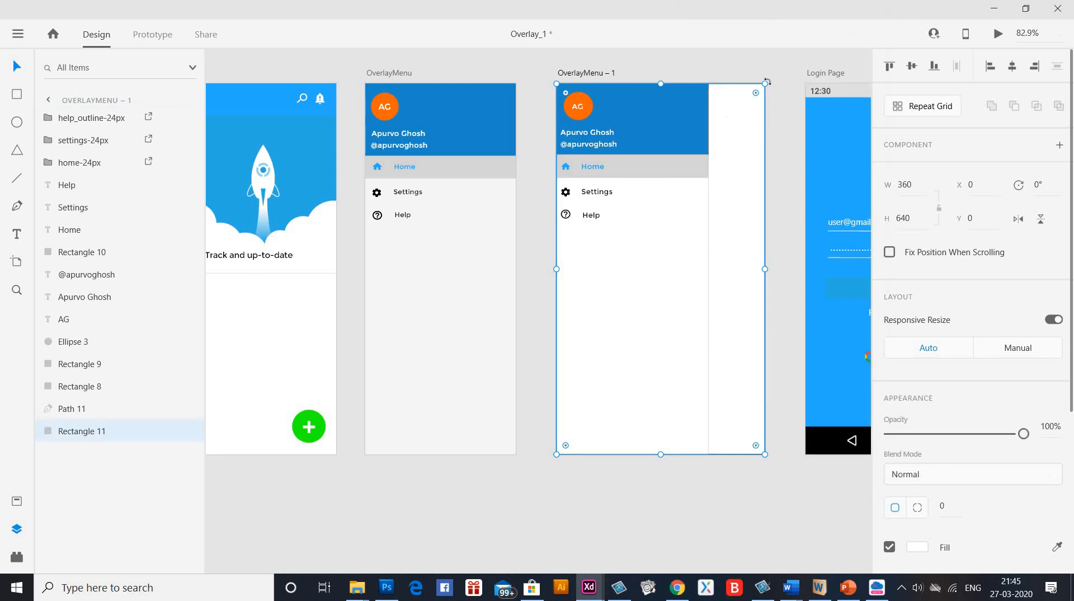
Step: Enable background blur on the rectangle (amount 30, brightness 15), settling opacity at about 12%
scroll(down, 3)
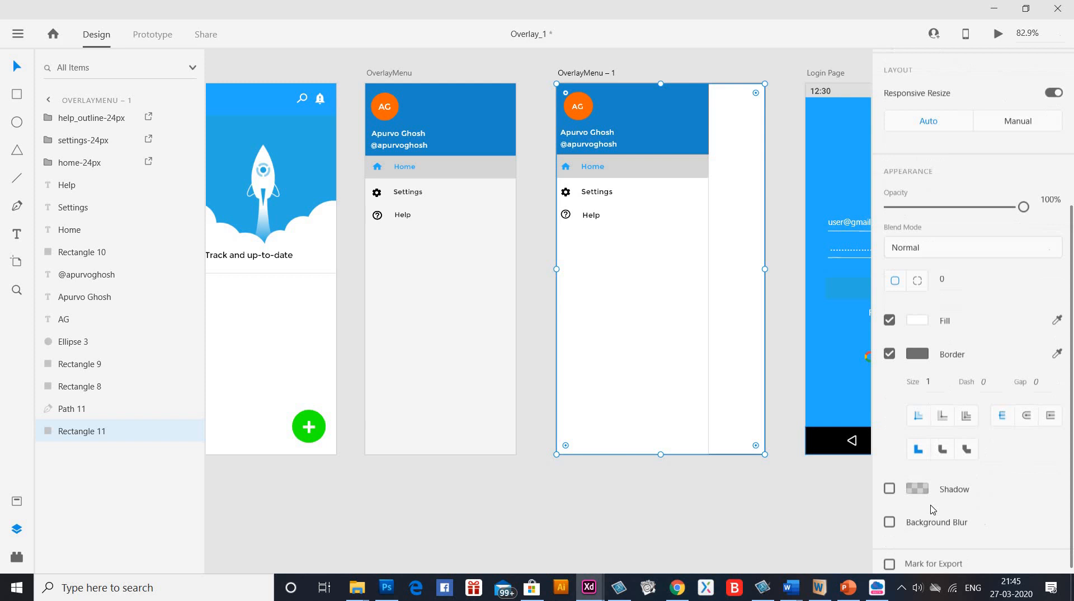
click(889, 522)
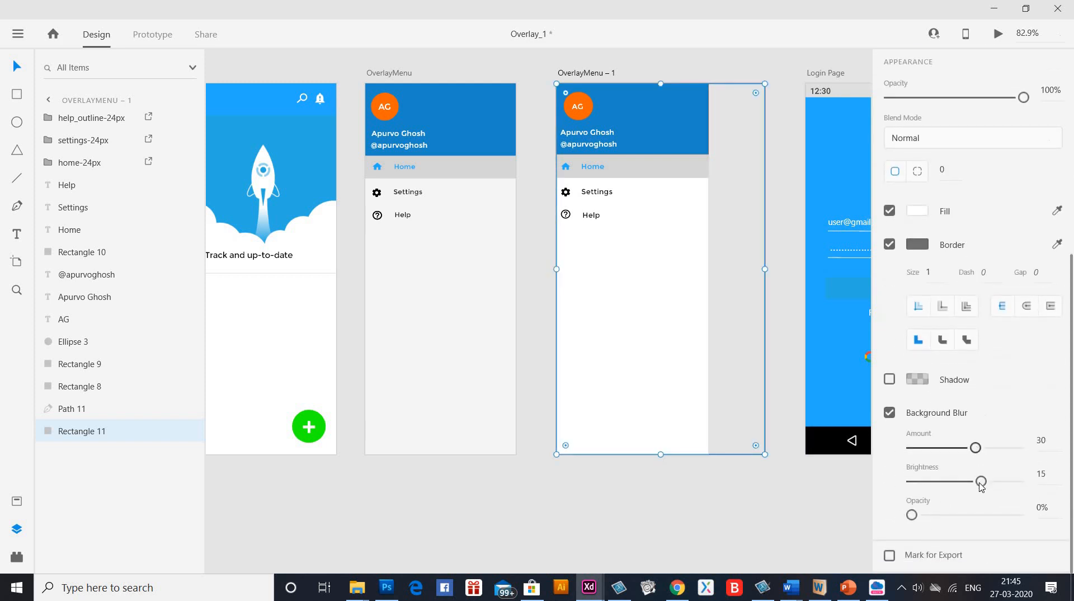
drag(912, 515, 924, 514)
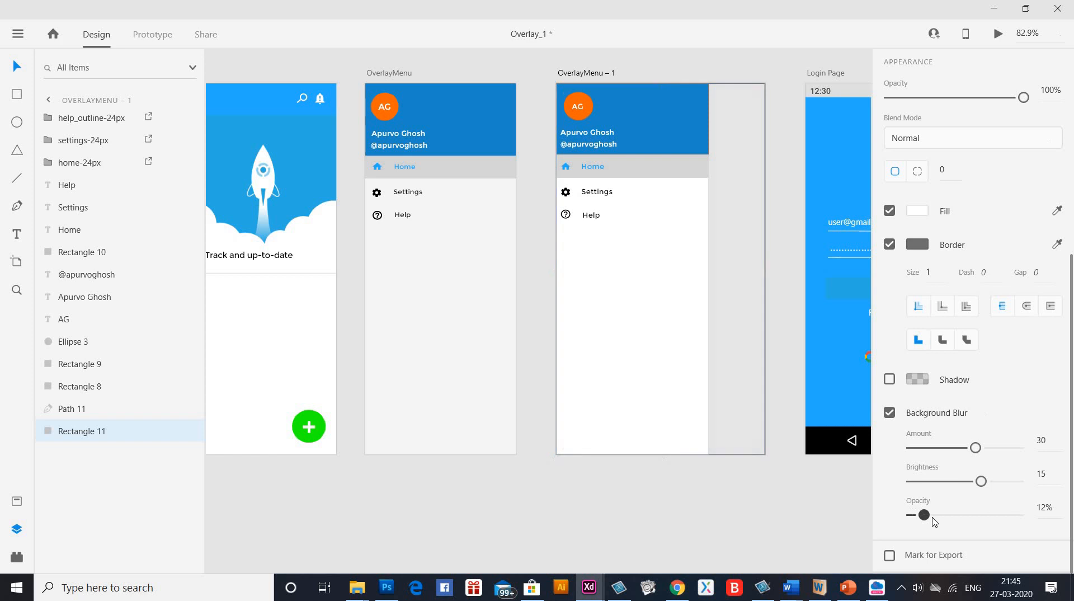
drag(924, 515, 928, 515)
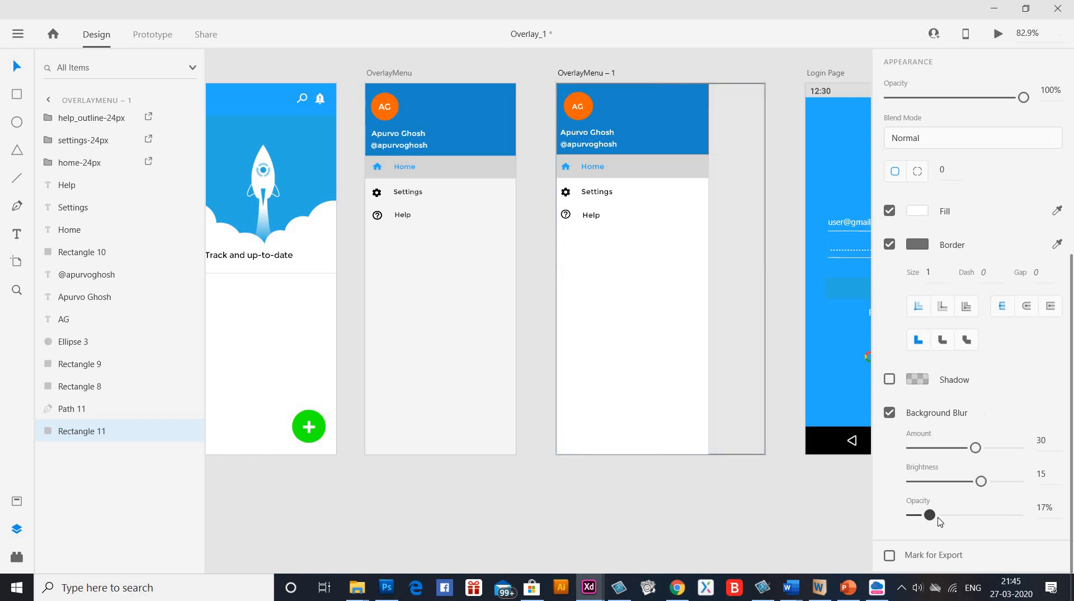
drag(930, 515, 927, 514)
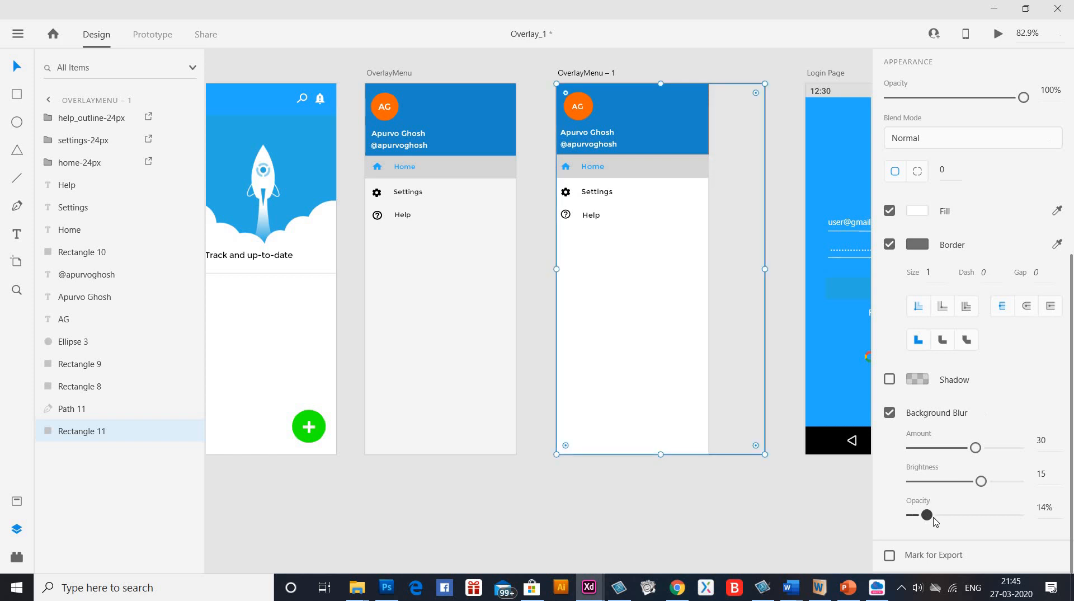
drag(927, 515, 924, 515)
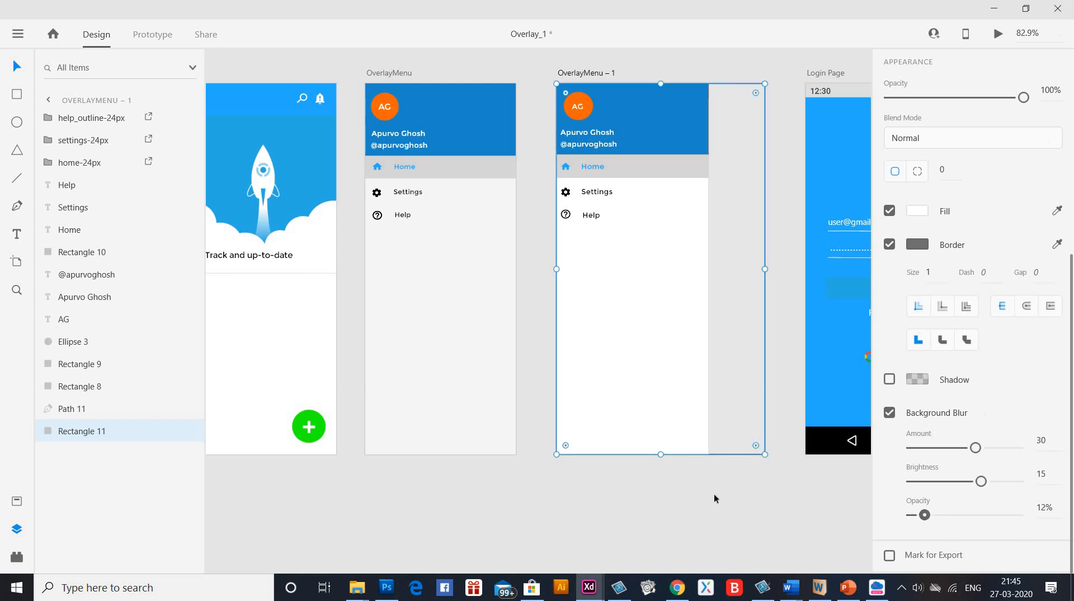
mouse_move(149, 43)
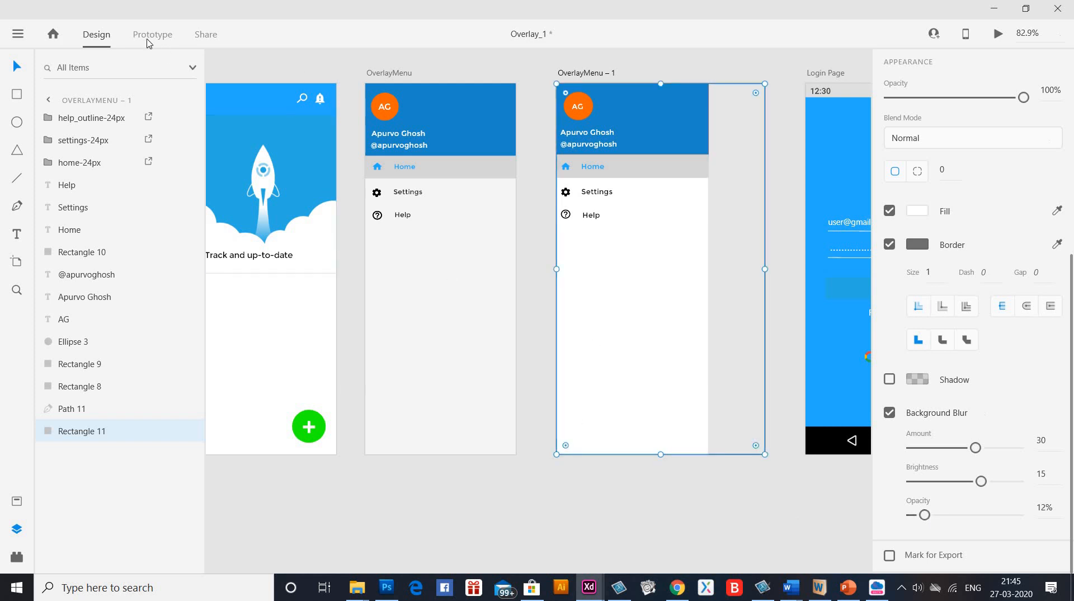
Step: Check the menu icon's Tap > Overlay > Dissolve link to OverlayMenu – 1 in Prototype, then launch Desktop Preview
click(152, 34)
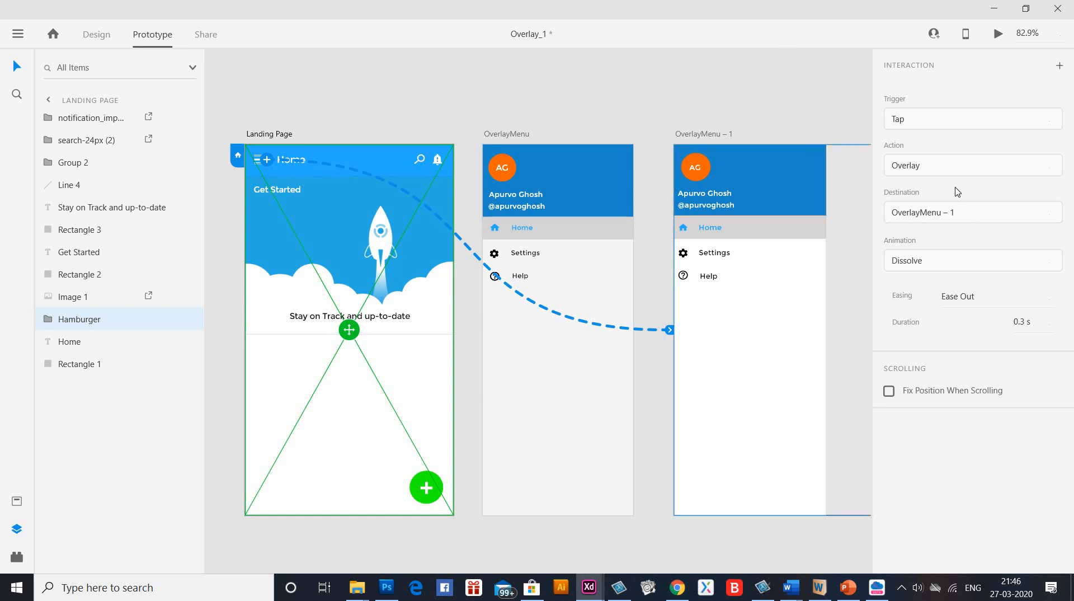
click(971, 165)
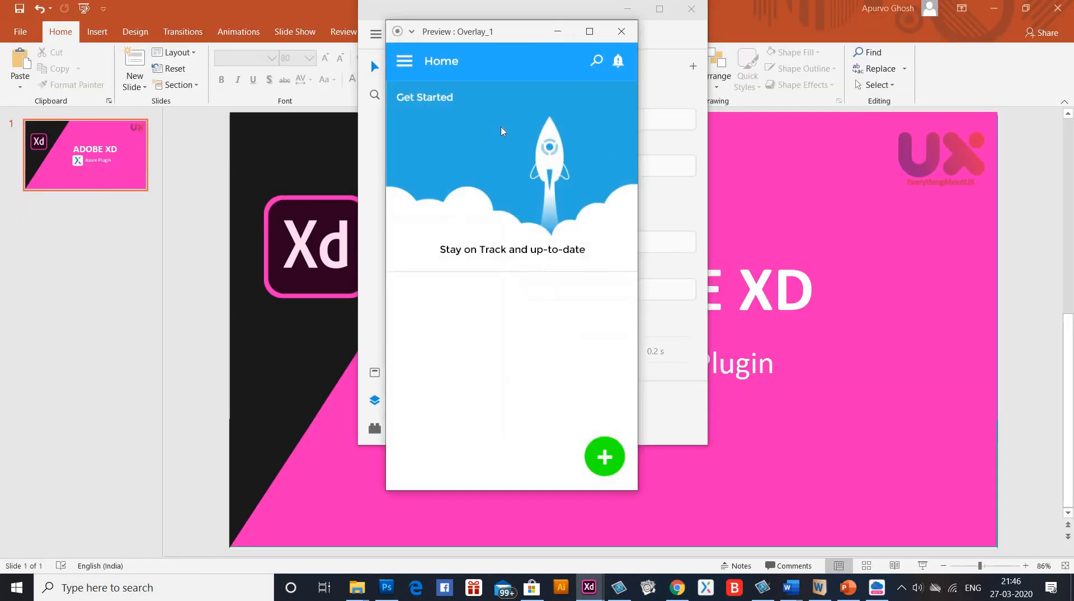
Step: Tap the hamburger icon in the preview to open the blurred overlay menu, and reposition the preview window
click(404, 61)
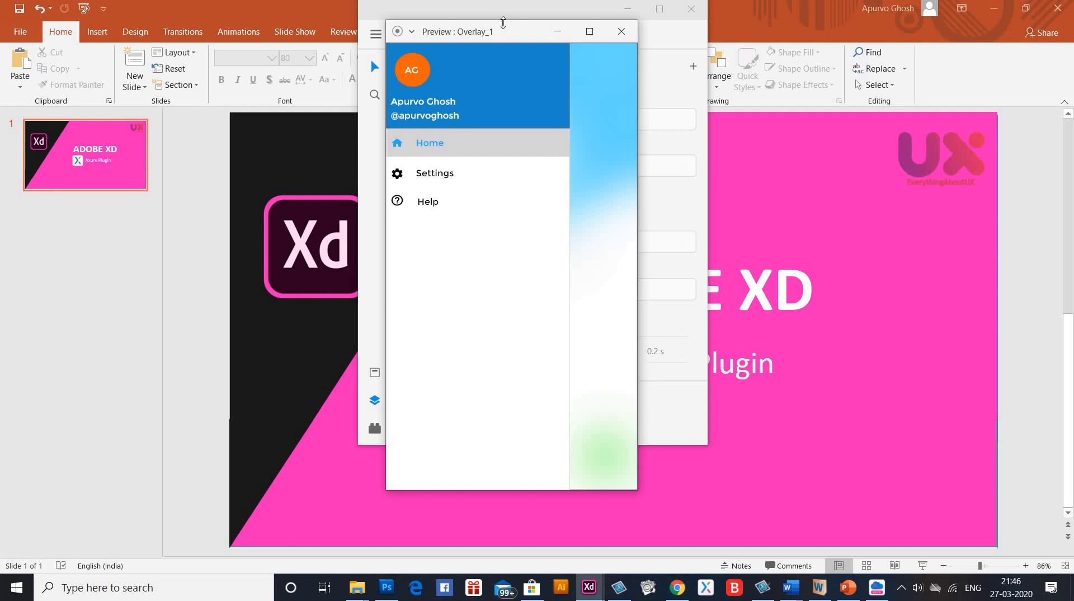
drag(504, 30, 542, 77)
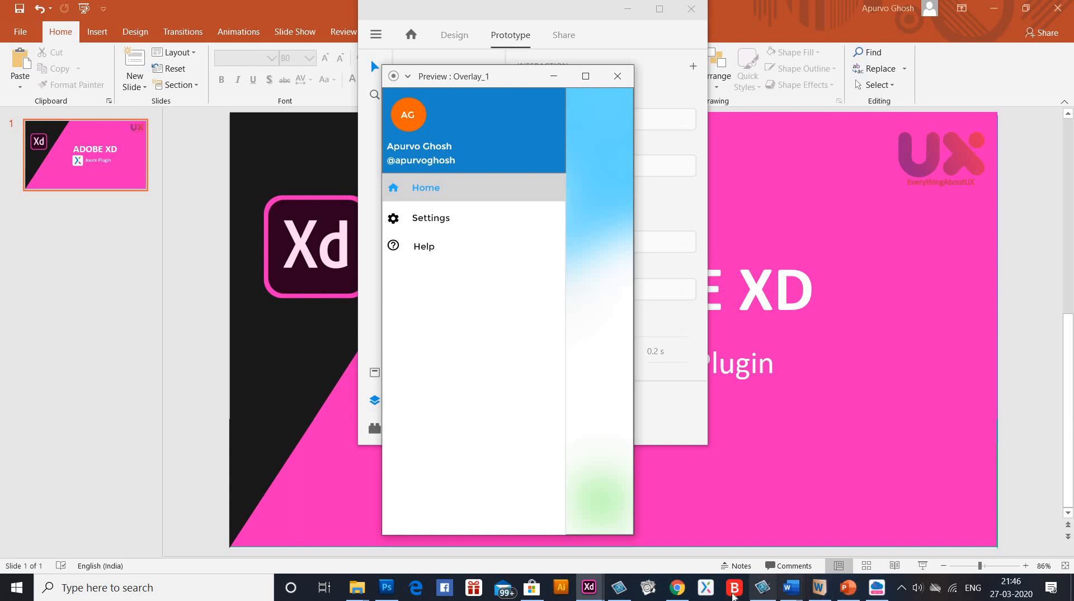
mouse_move(706, 588)
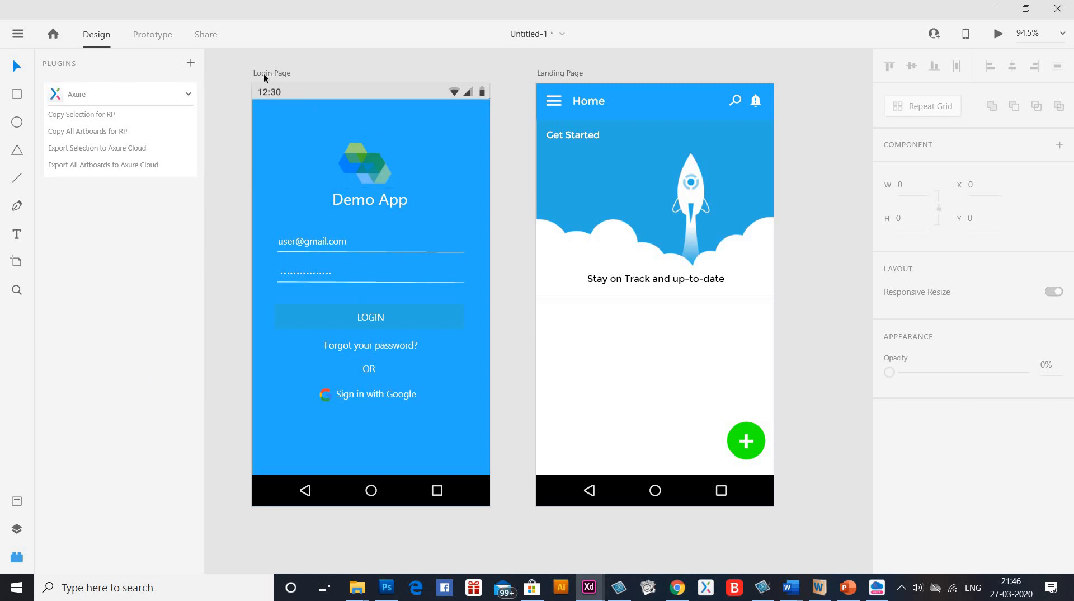
mouse_move(584, 79)
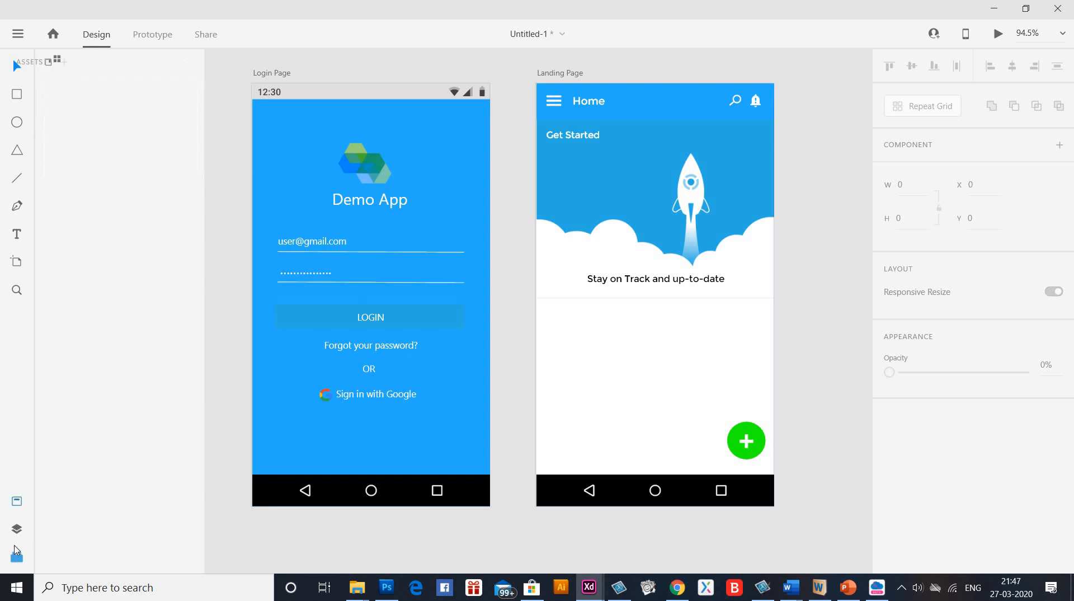
Step: Export all artboards of the Login/Landing file to Axure Cloud via the Axure plugin
click(16, 557)
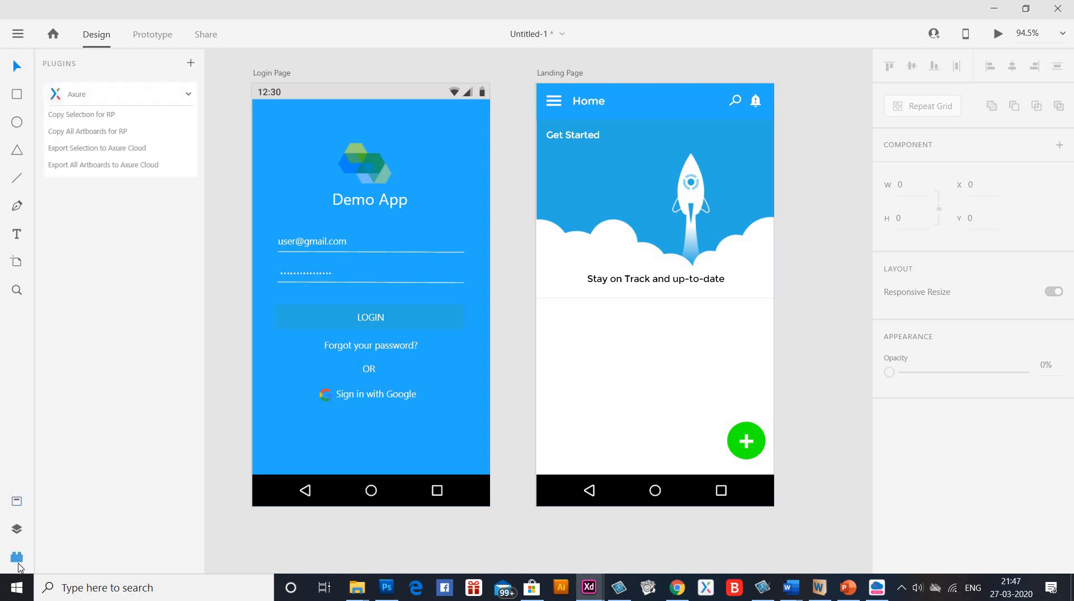
mouse_move(97, 167)
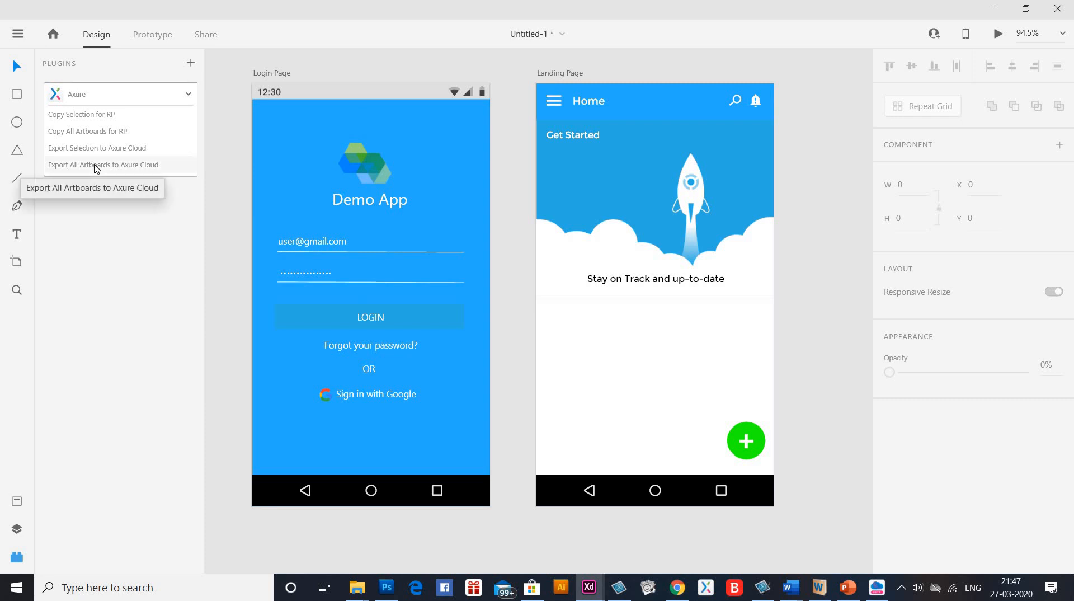
mouse_move(117, 170)
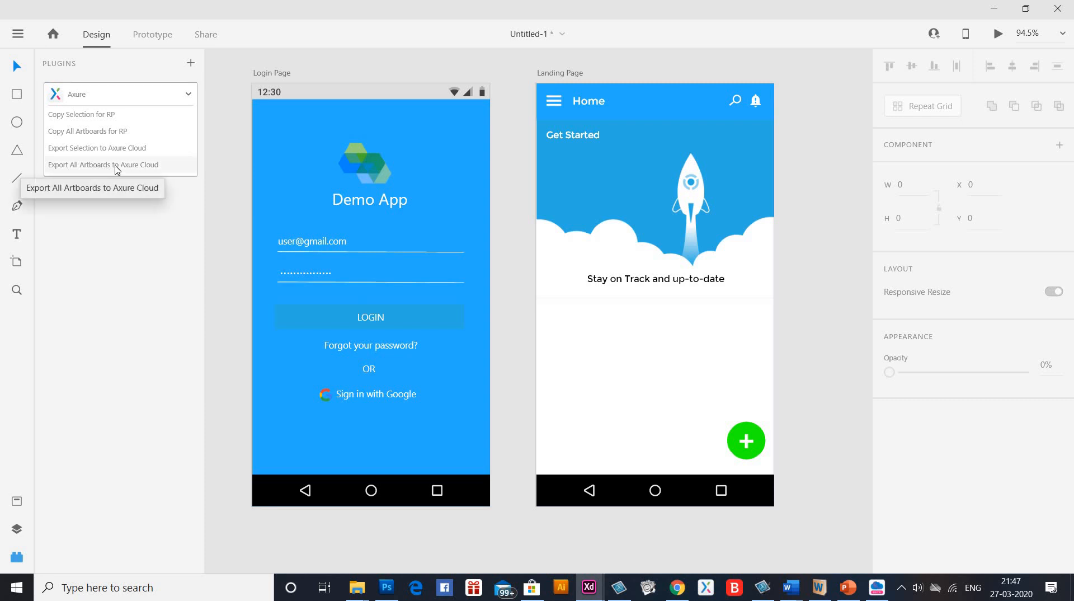
mouse_move(228, 407)
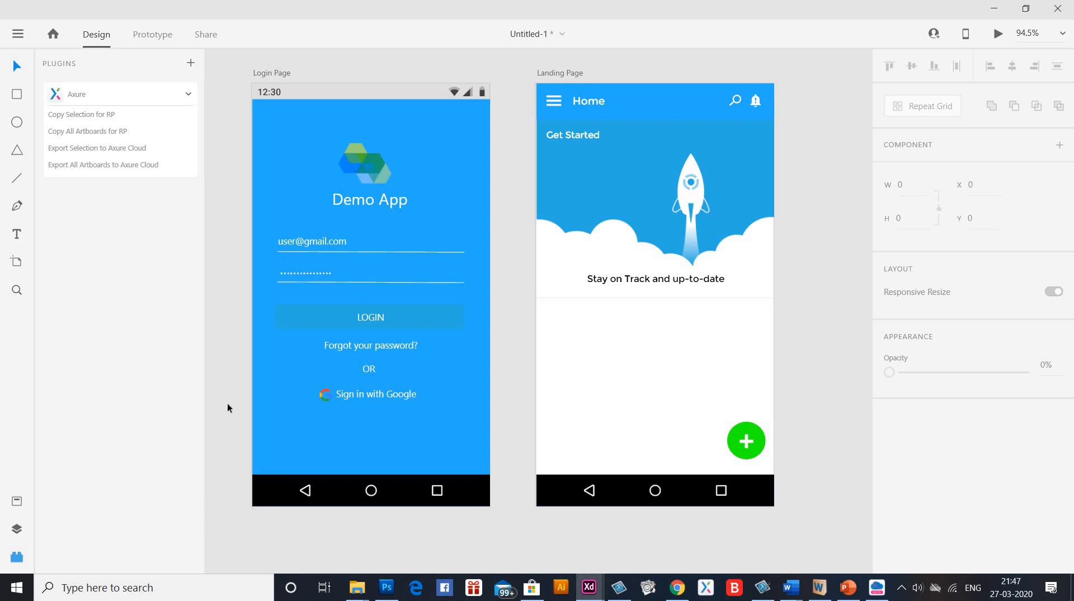
mouse_move(228, 444)
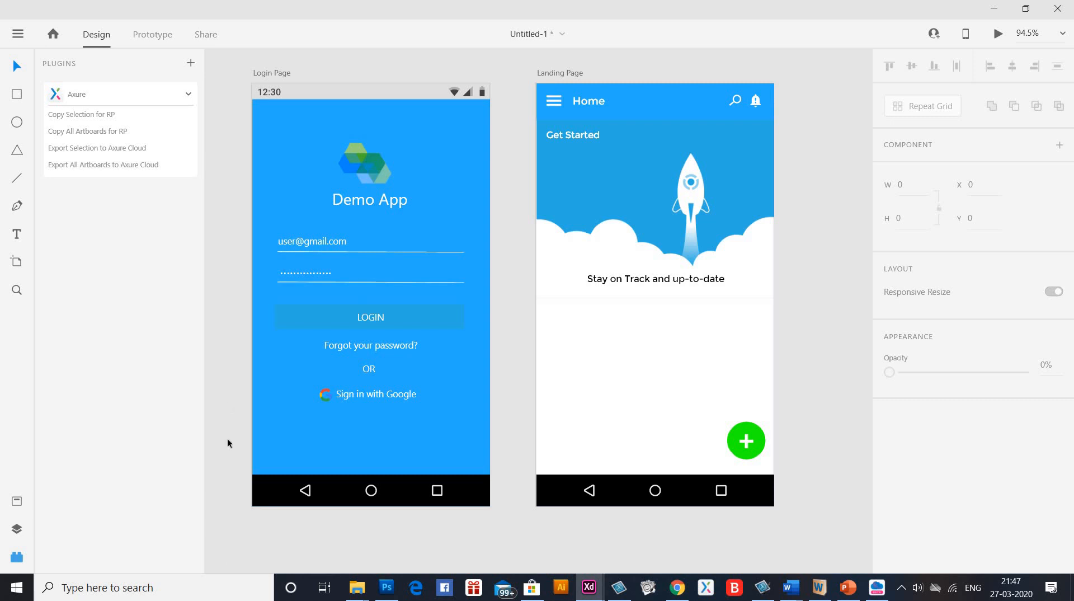
mouse_move(208, 568)
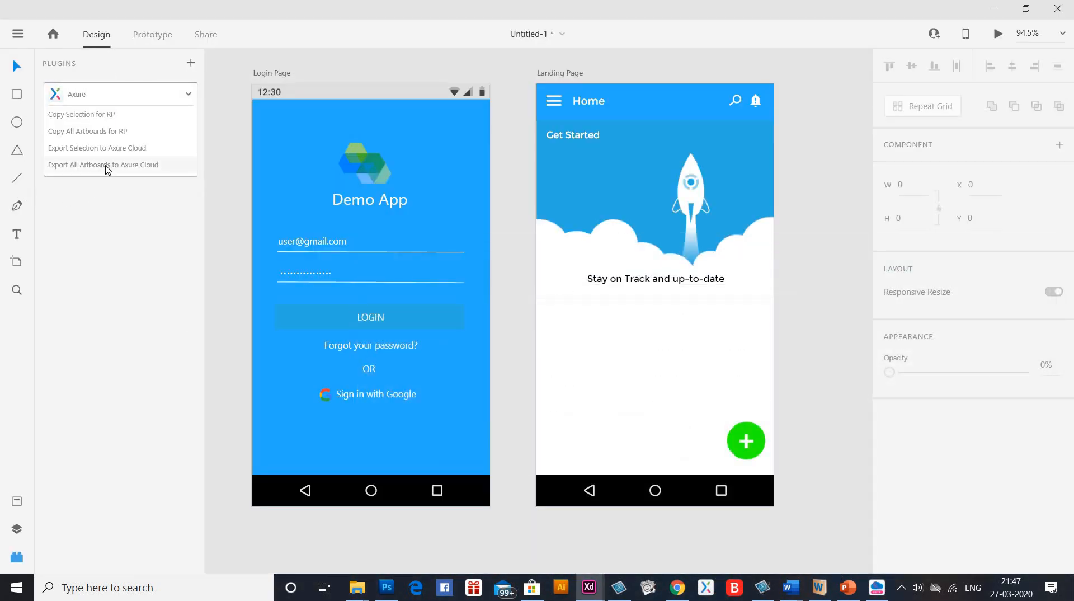
click(103, 164)
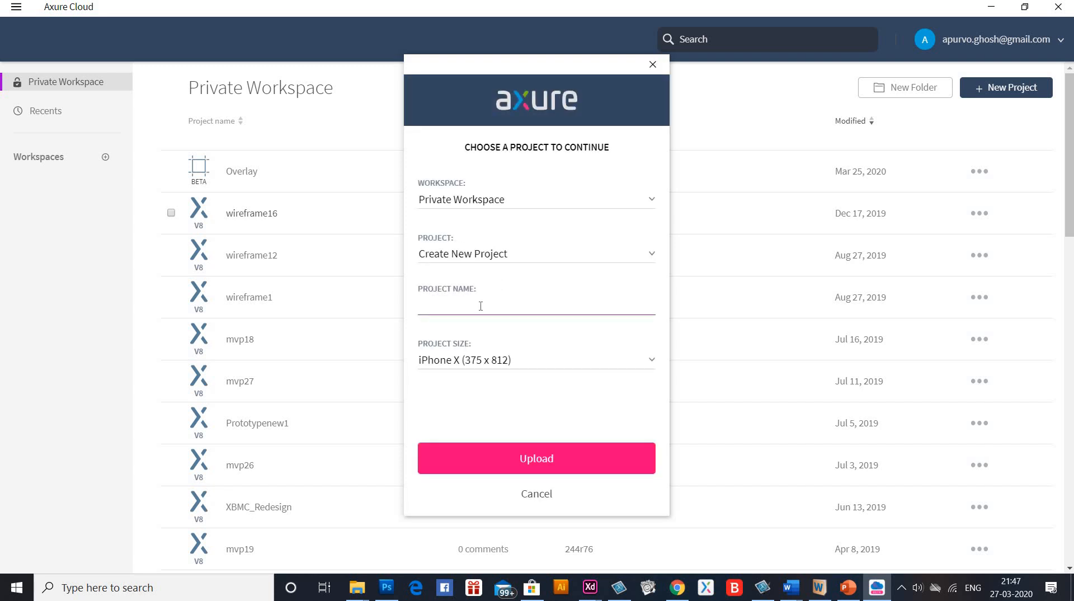
Step: Name the new project OverlayInteraction, set size Mobile (360 x 640), and upload it
text(Over)
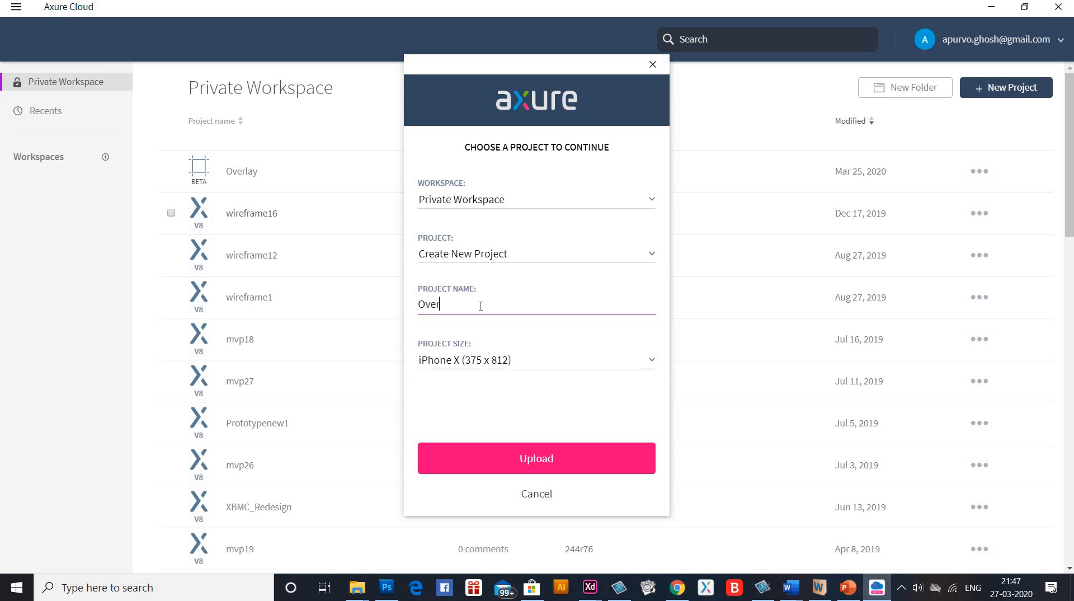
text(lay)
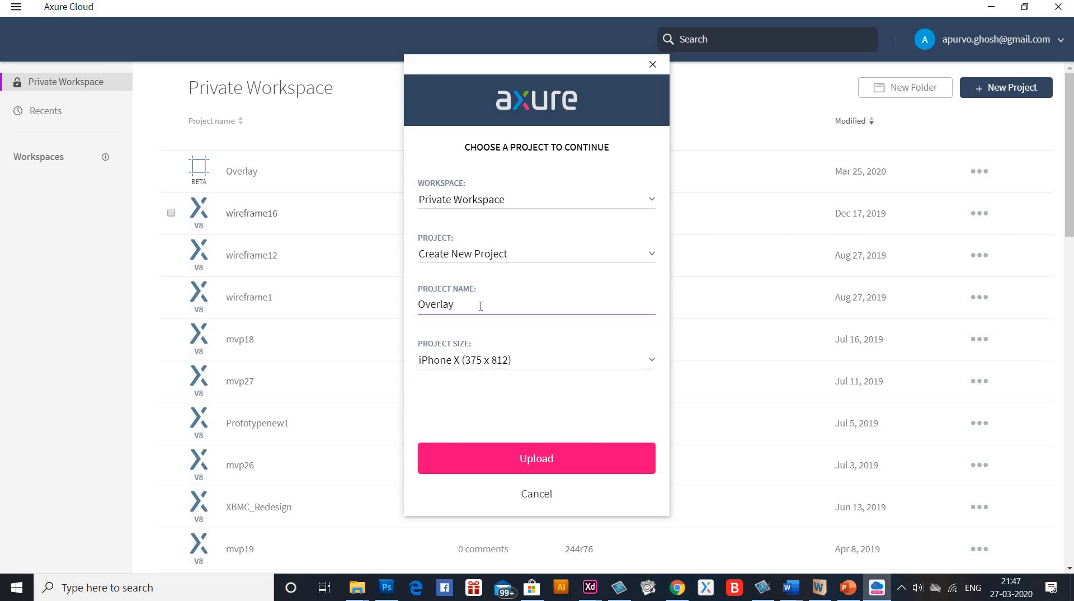
text(In)
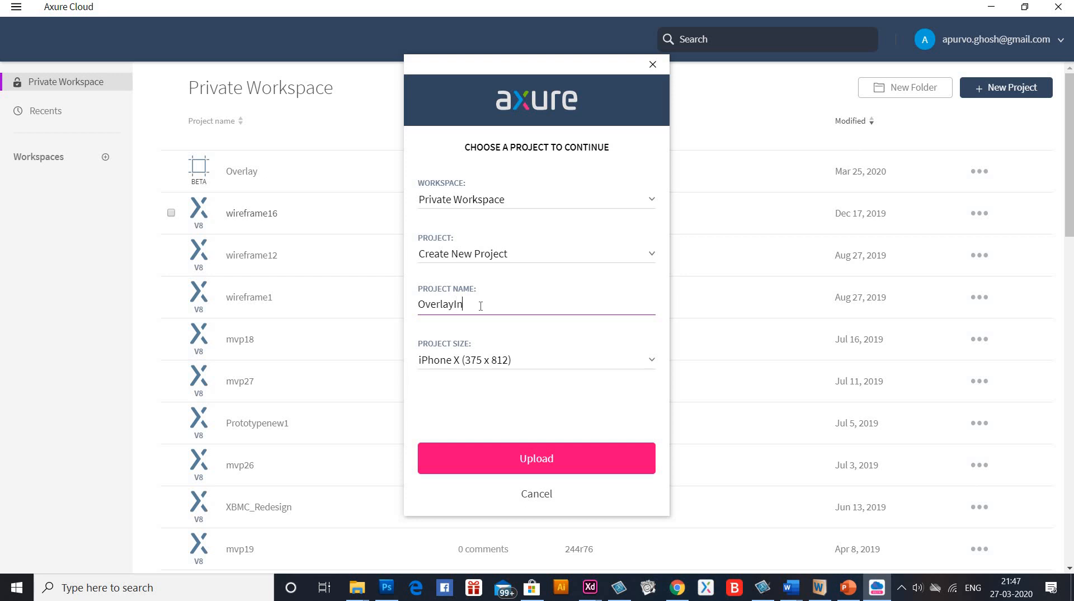
text(teraction)
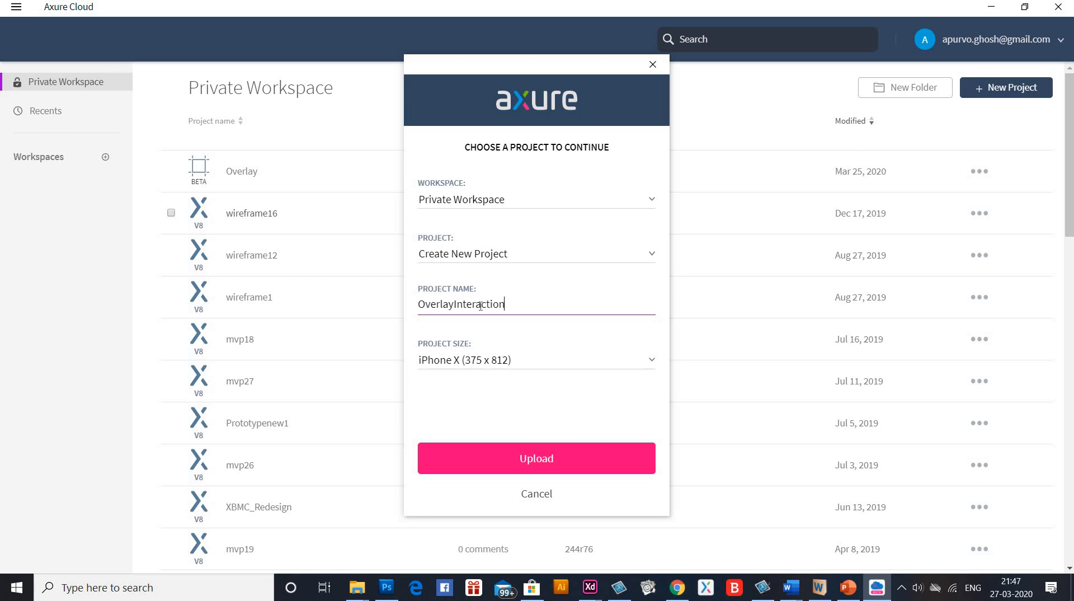
click(536, 359)
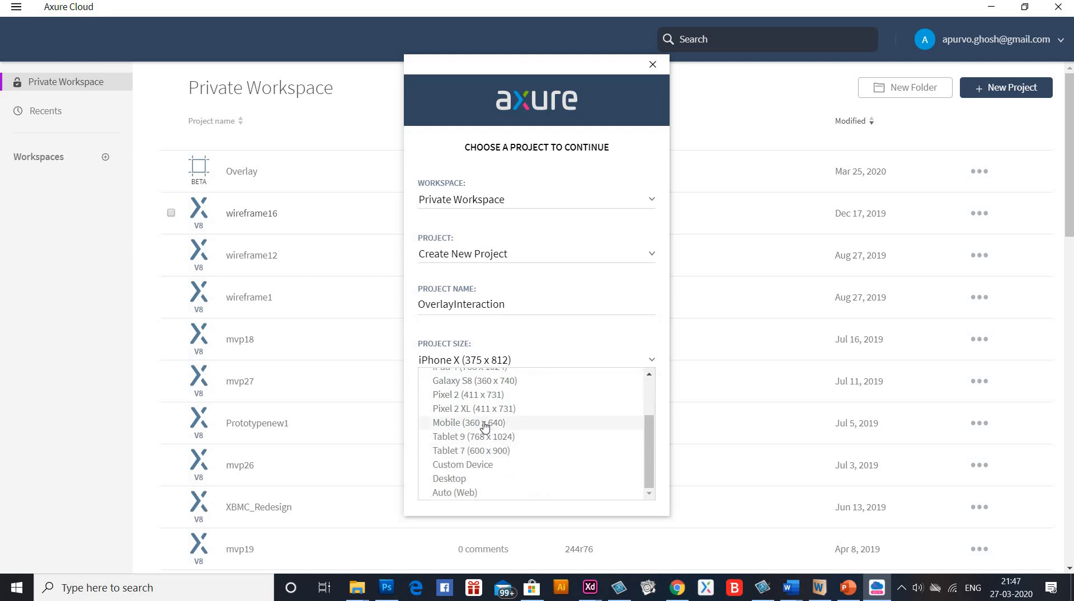
click(469, 423)
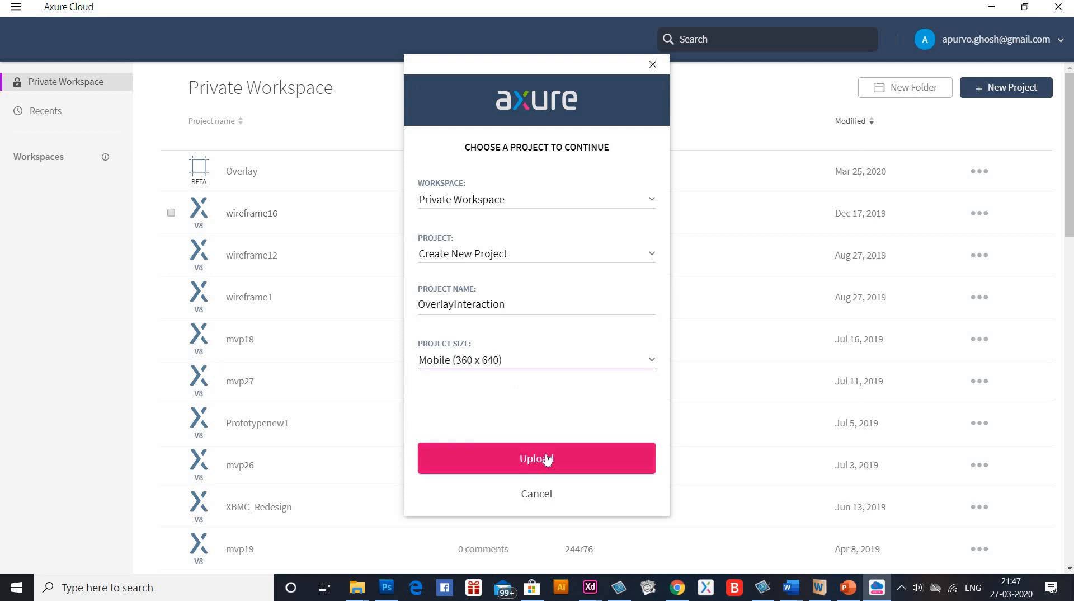
click(537, 458)
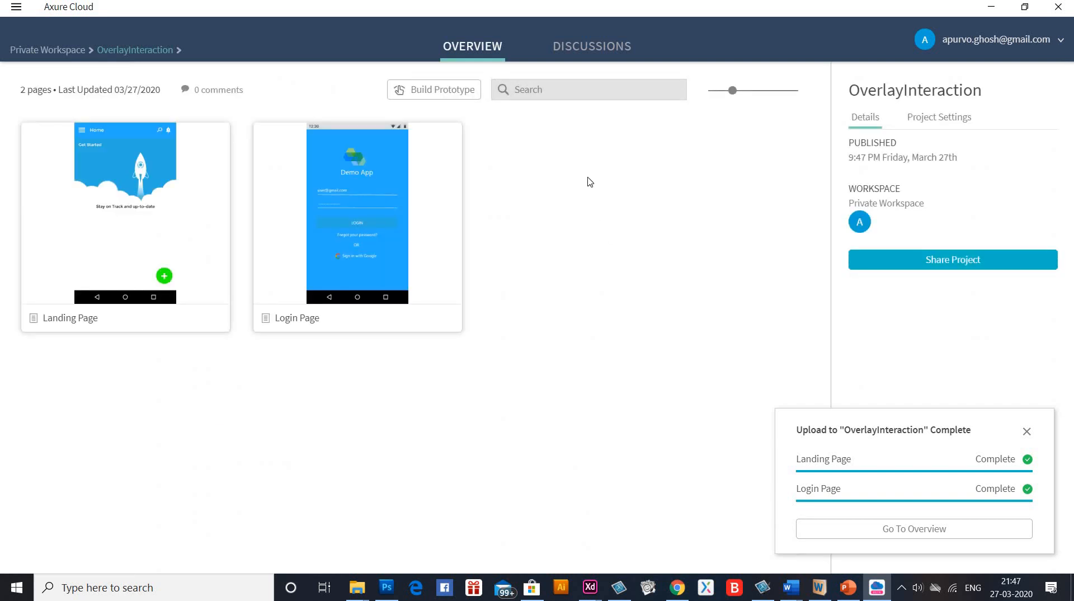
mouse_move(614, 66)
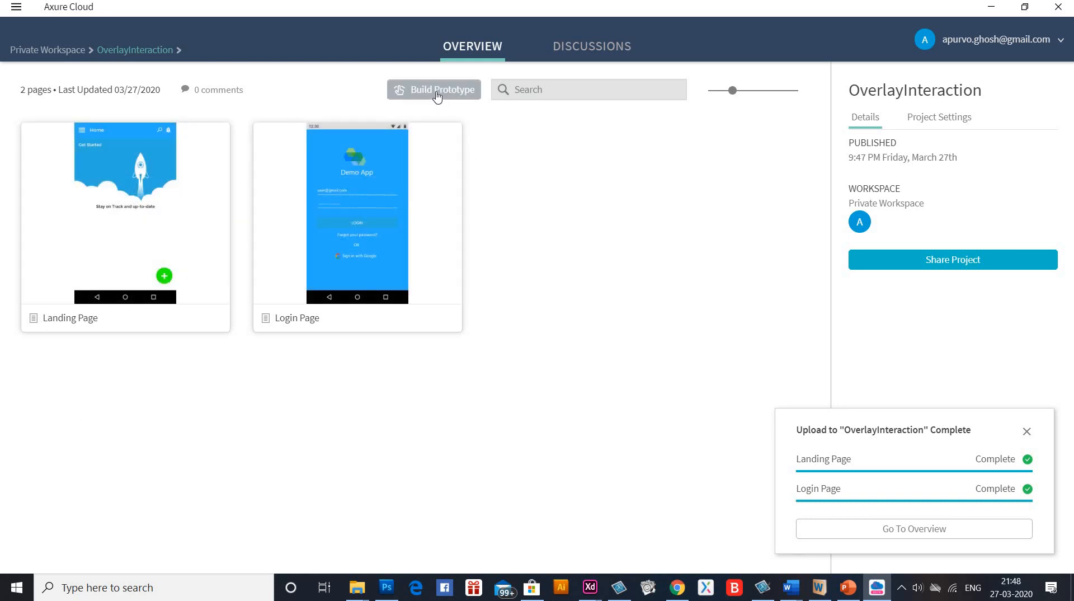
Step: Open the OverlayInteraction project in Build Prototype mode
click(433, 89)
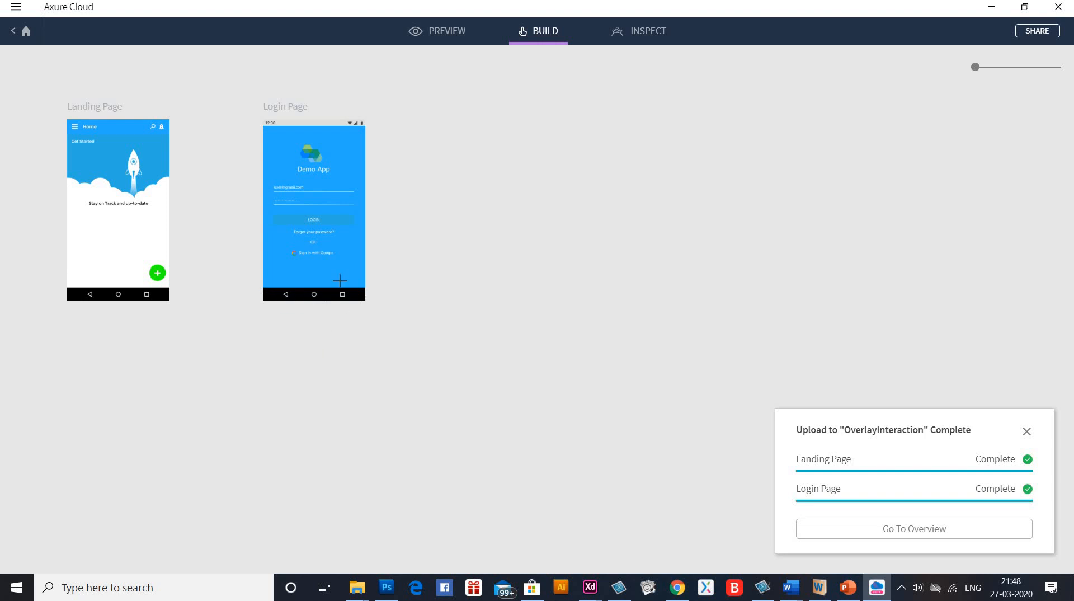
mouse_move(871, 436)
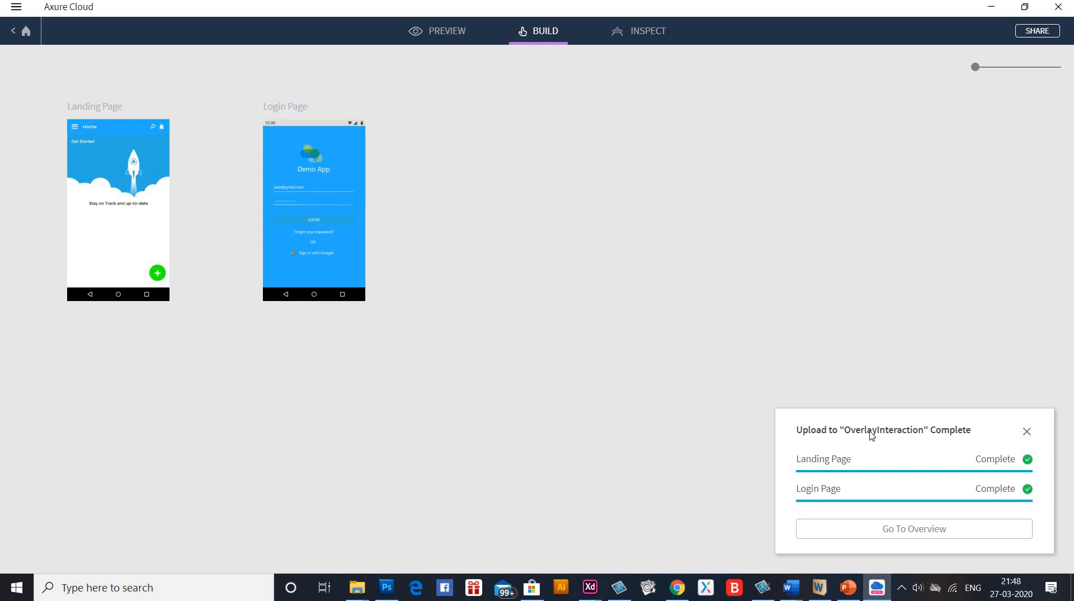
Step: Zoom in, then add a hotspot over the LOGIN button linking to Landing Page
drag(973, 67, 987, 67)
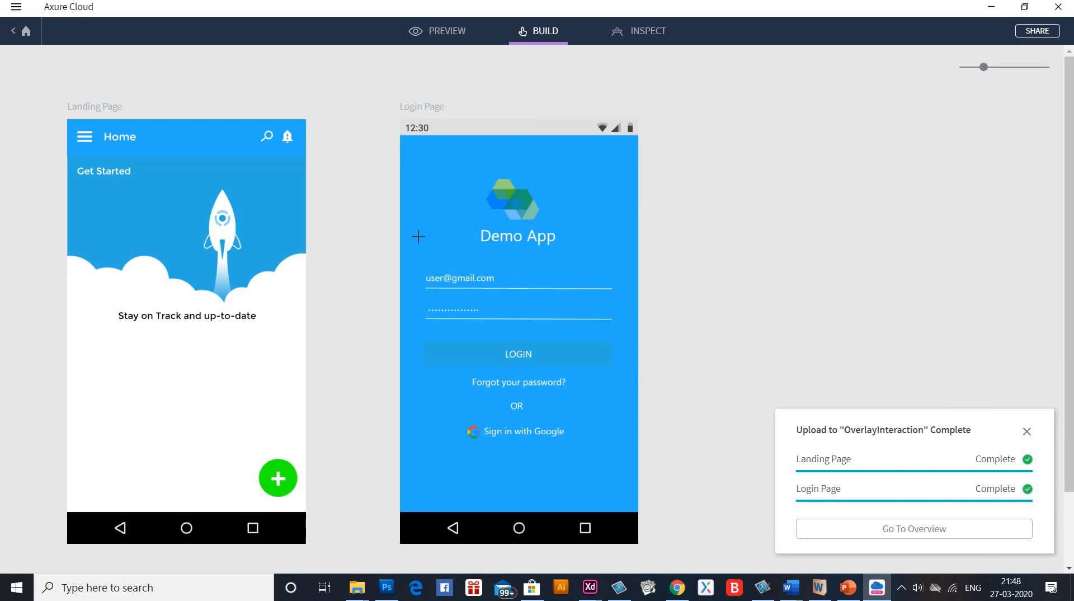
mouse_move(423, 341)
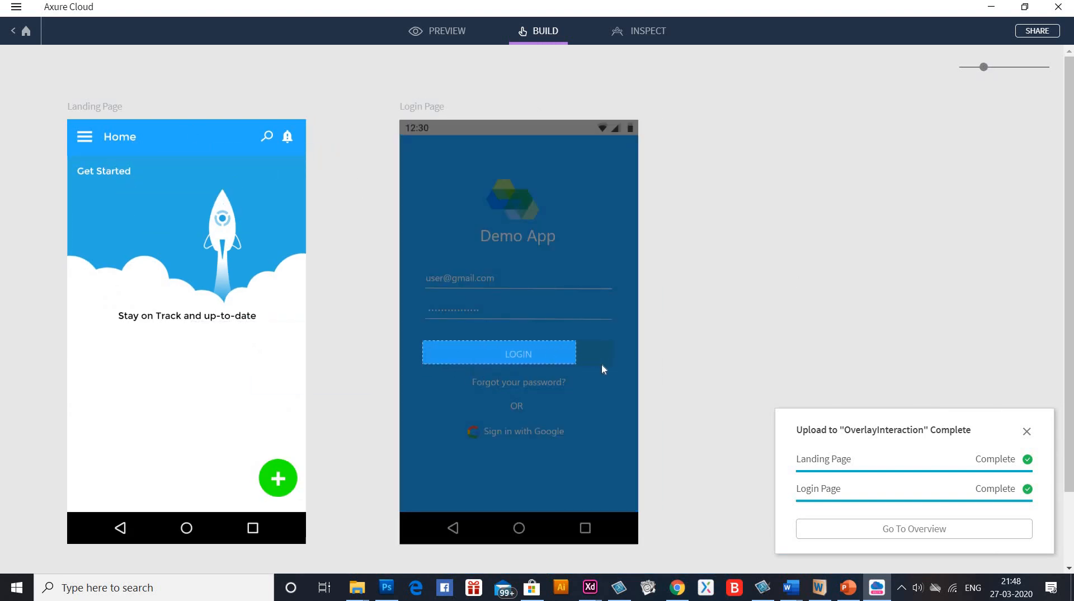
click(498, 353)
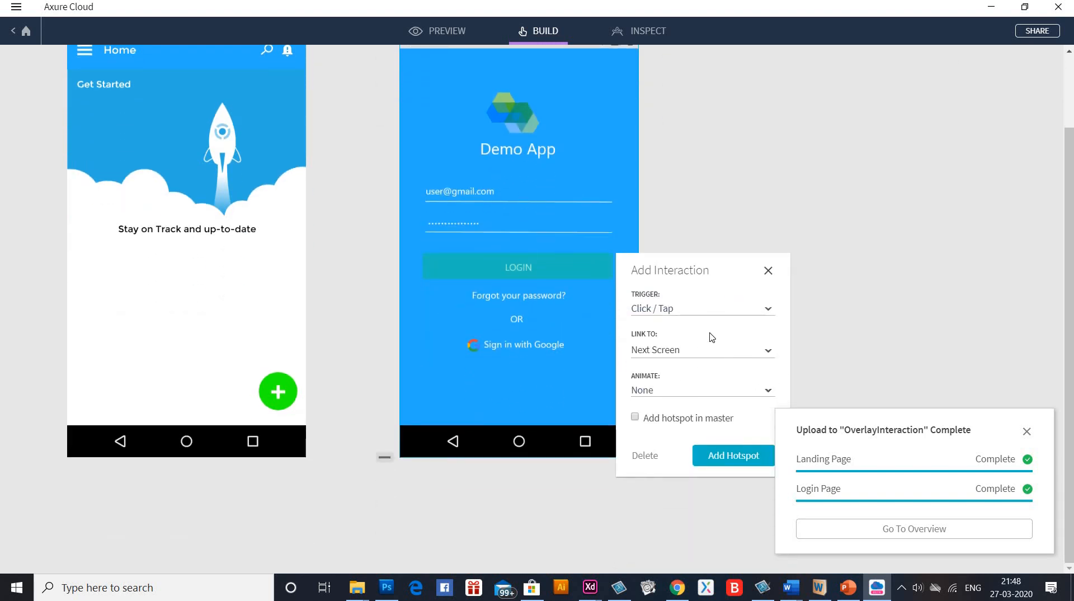
click(702, 350)
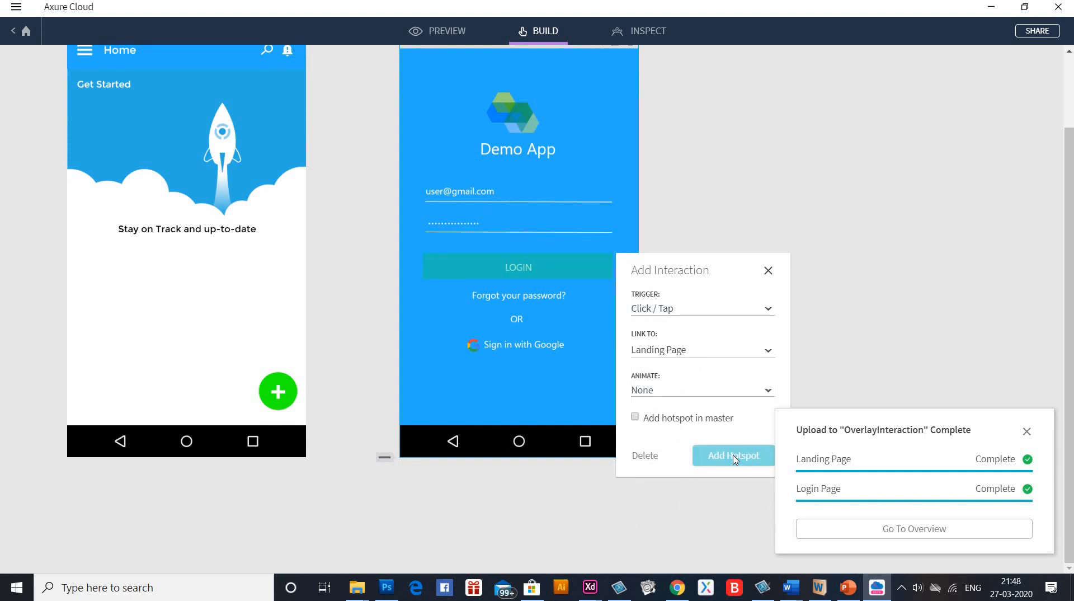
click(733, 454)
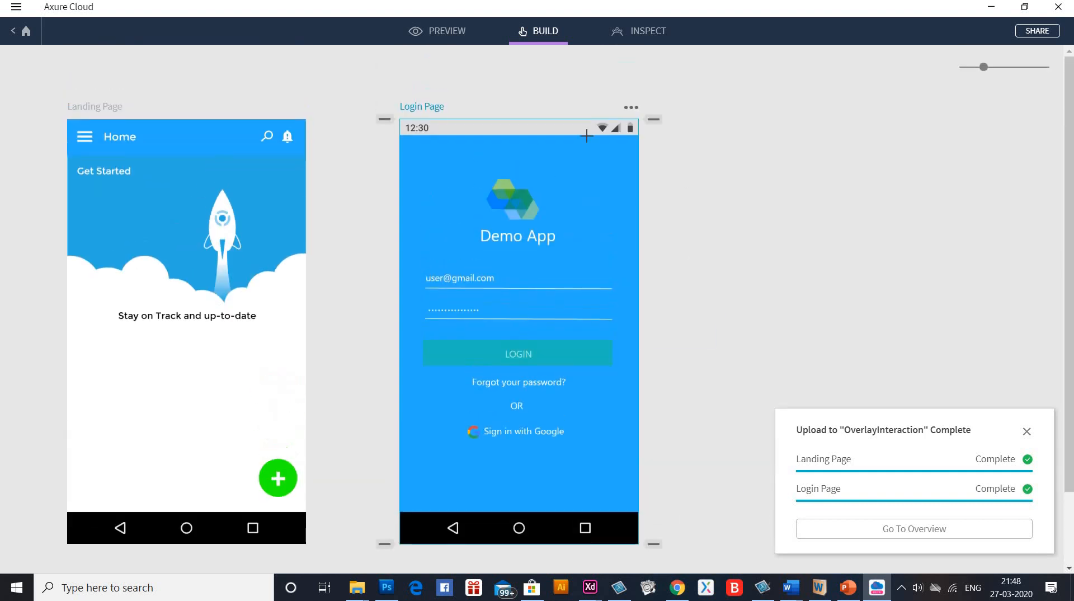
mouse_move(447, 31)
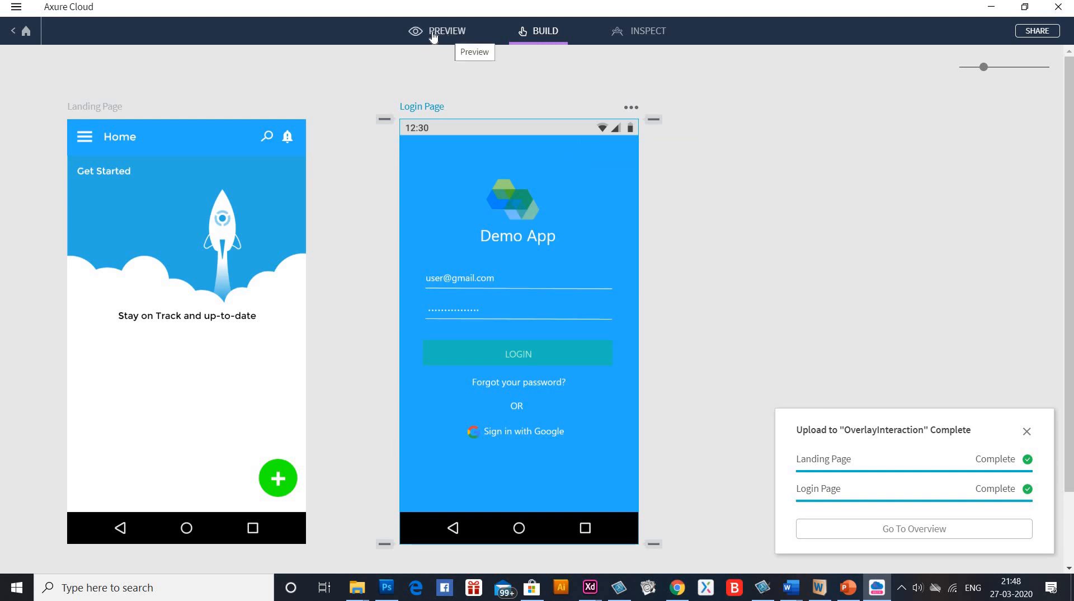
click(446, 30)
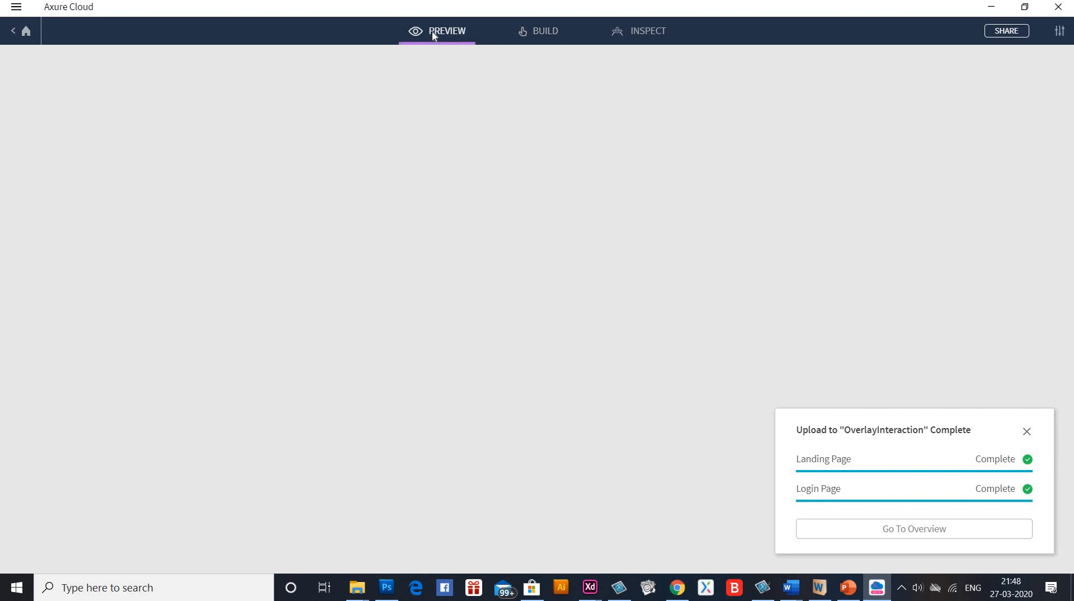
mouse_move(520, 31)
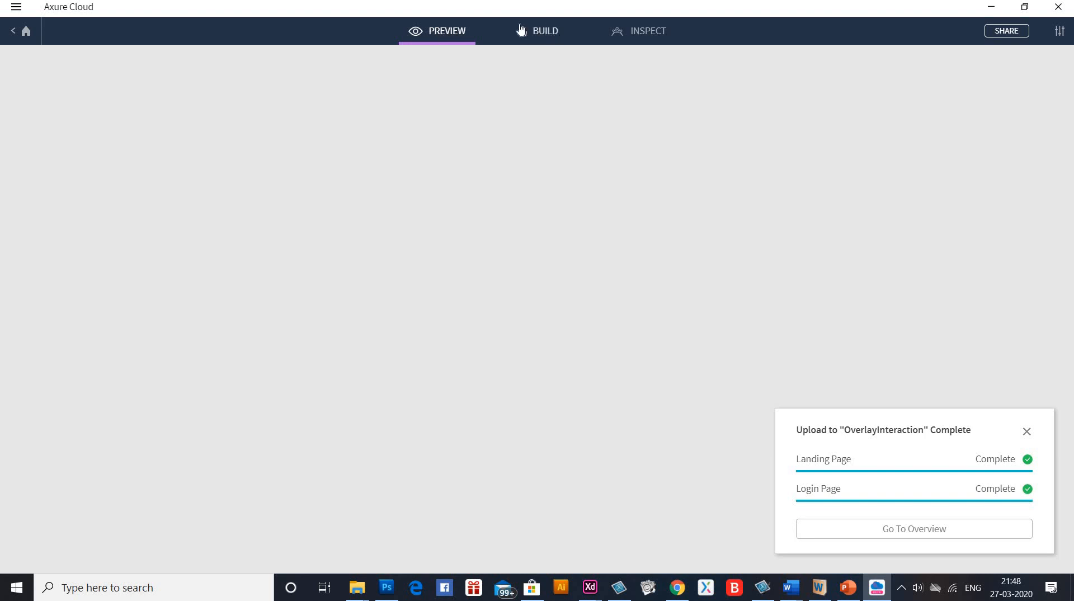
mouse_move(545, 31)
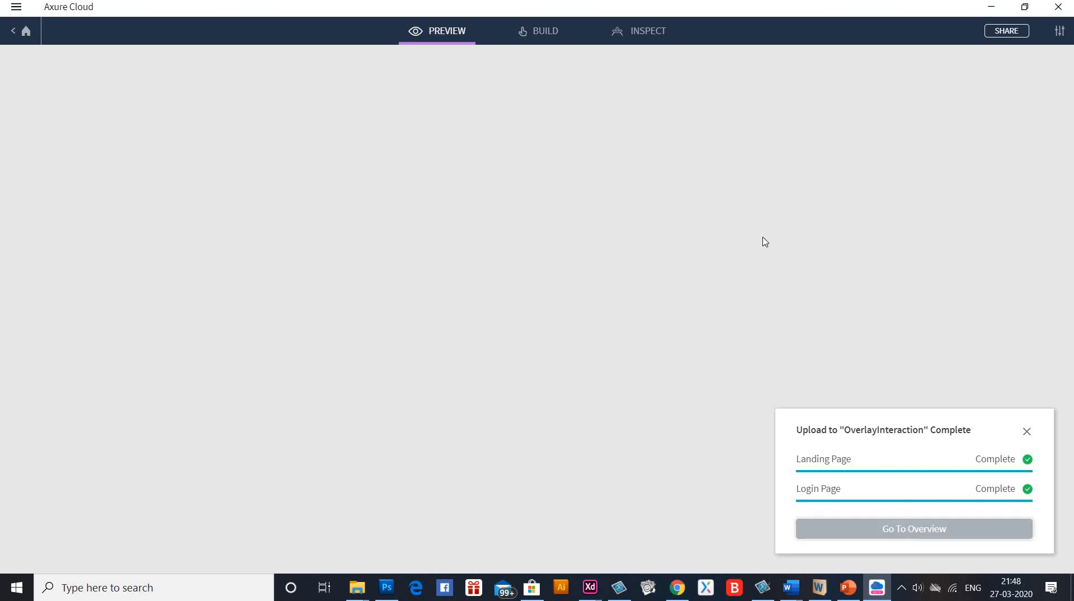
click(912, 528)
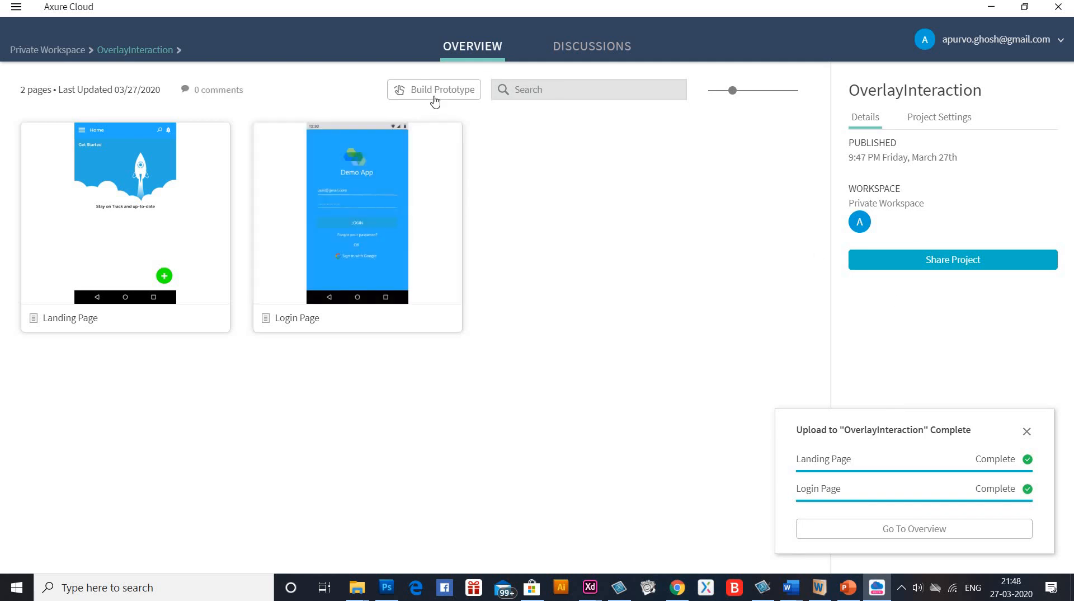
click(433, 89)
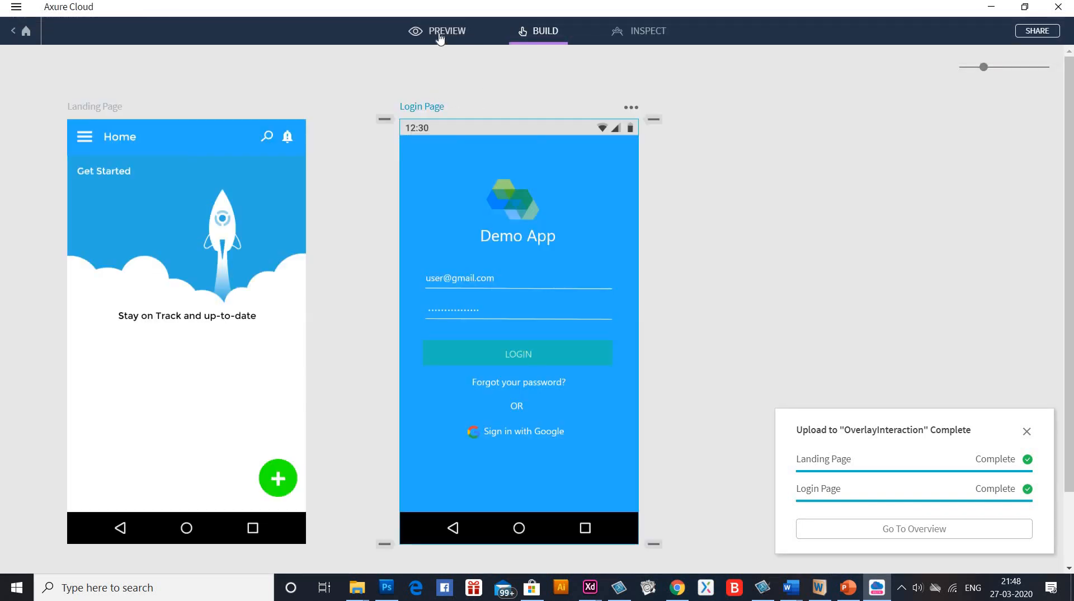
click(446, 31)
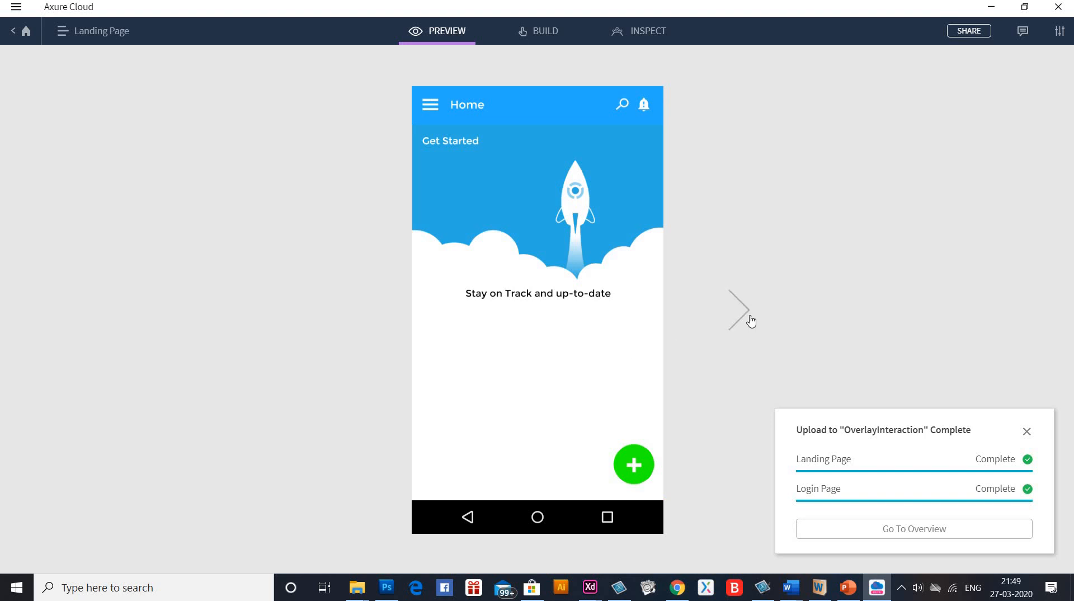
Step: Advance the preview to Login Page and tap LOGIN to navigate to Landing Page
click(742, 310)
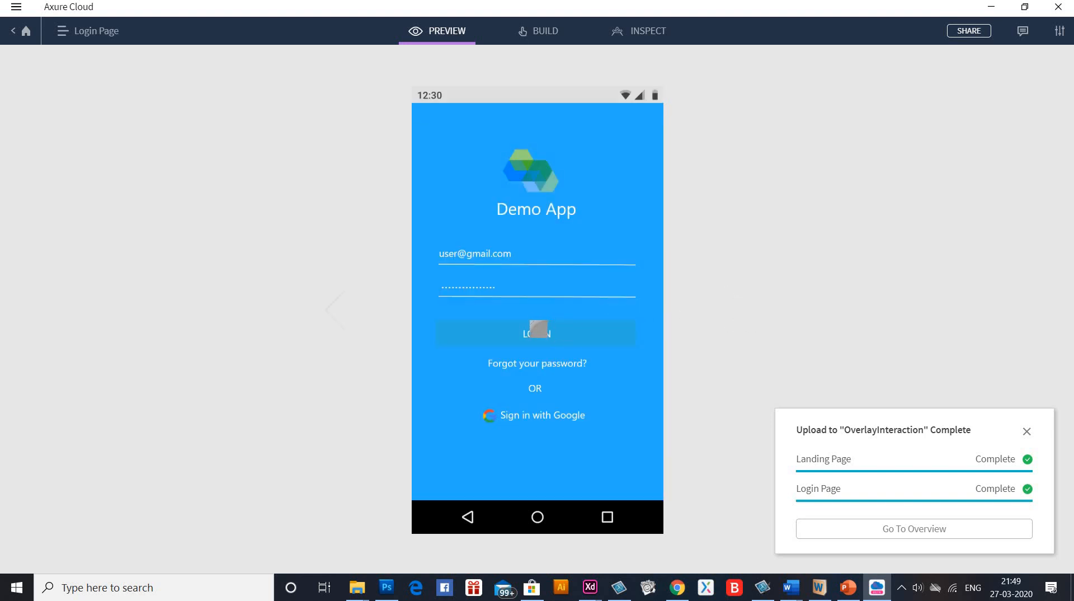
click(537, 333)
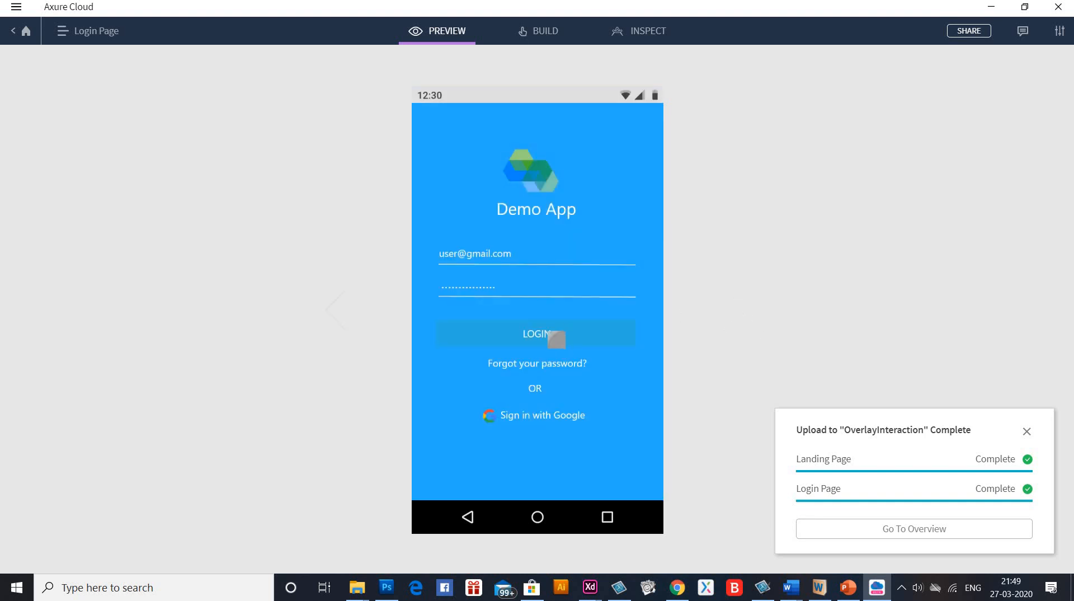
click(537, 333)
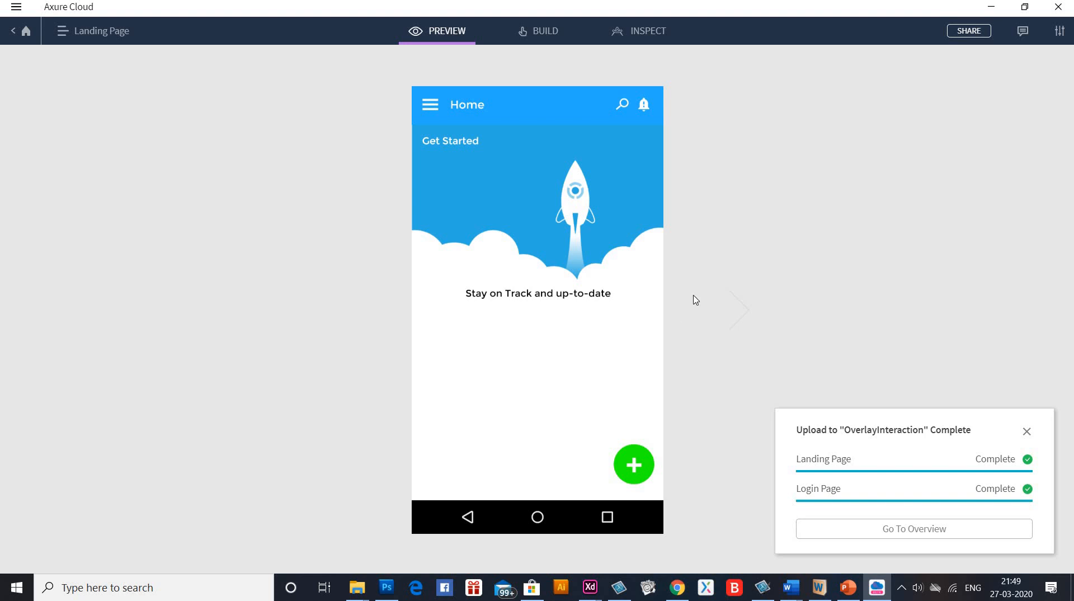
mouse_move(749, 106)
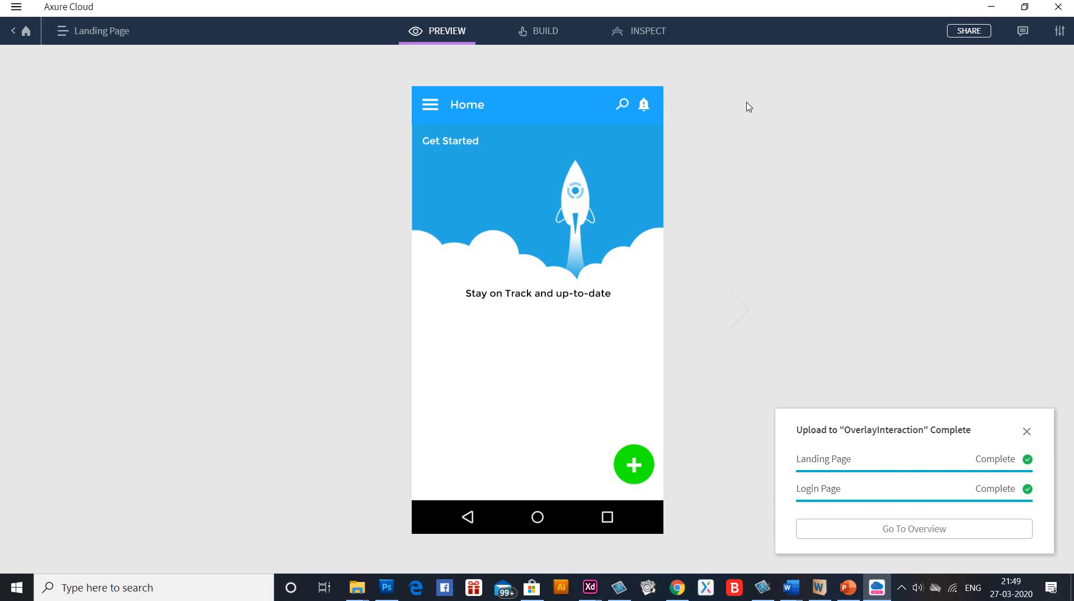
mouse_move(721, 179)
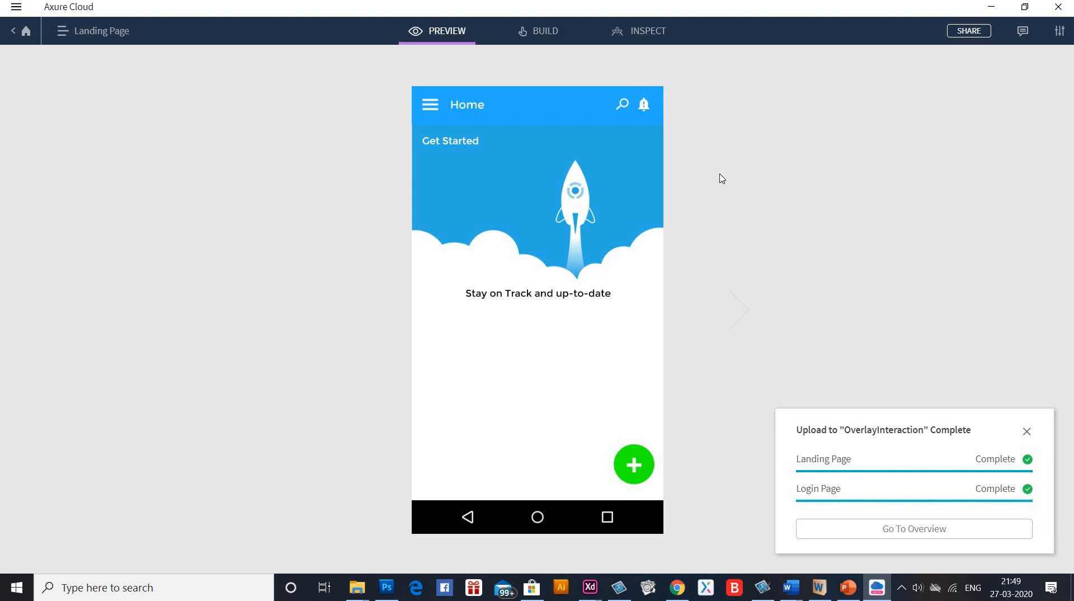
mouse_move(912, 432)
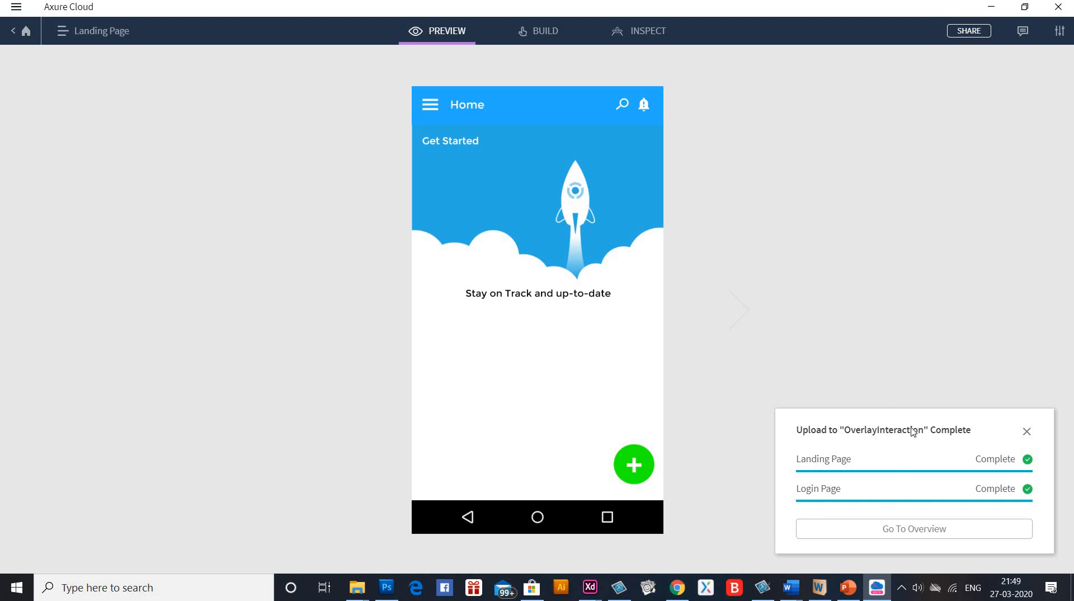
mouse_move(616, 74)
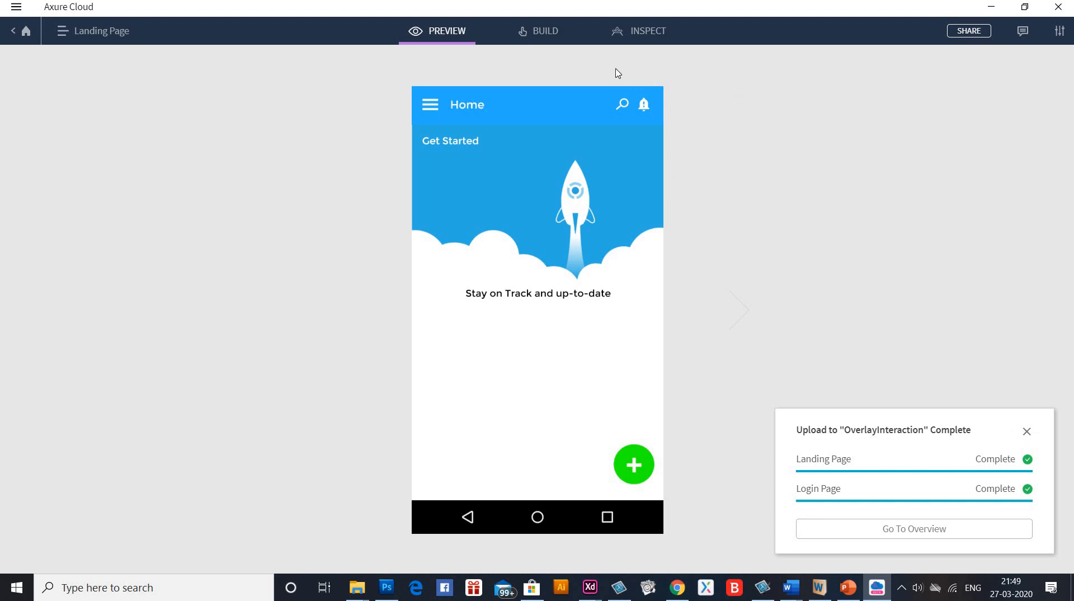
mouse_move(373, 68)
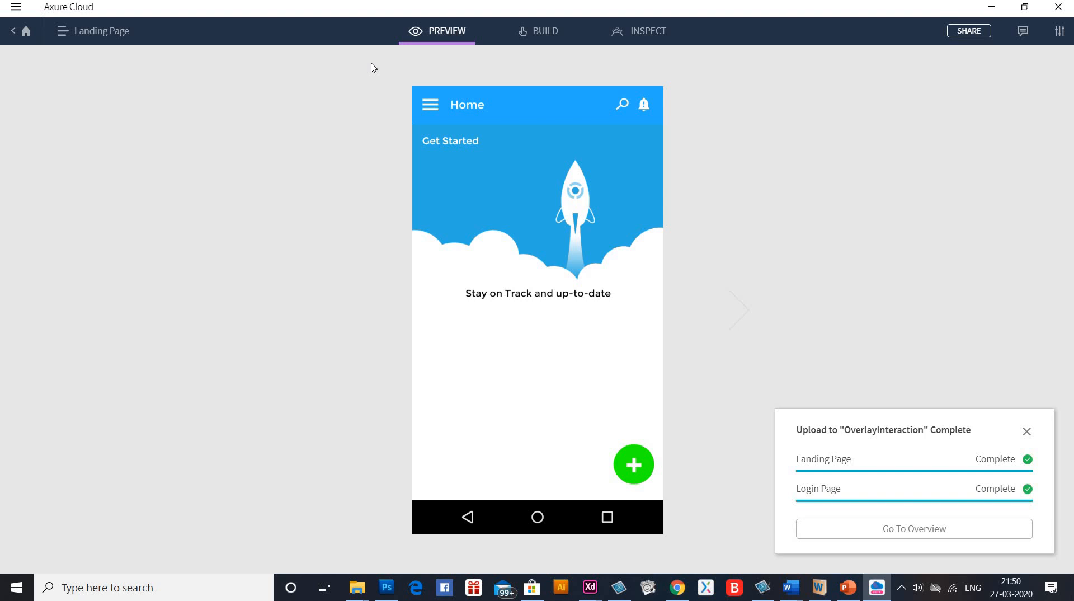